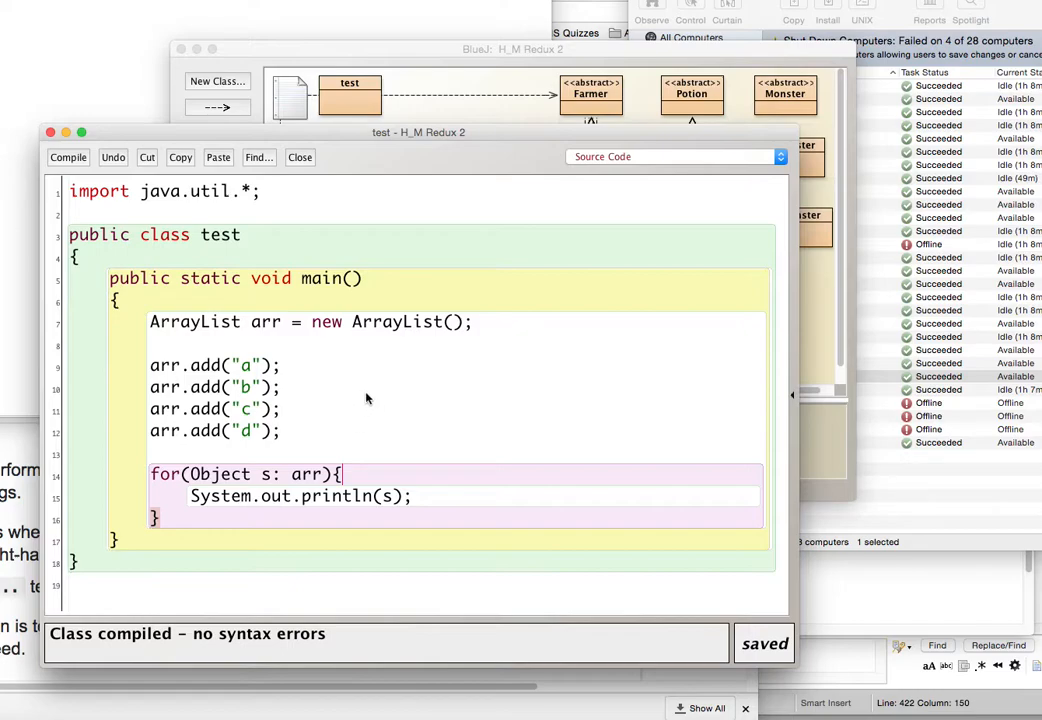
{"action": "mouse_move", "coordinate": [286, 314]}
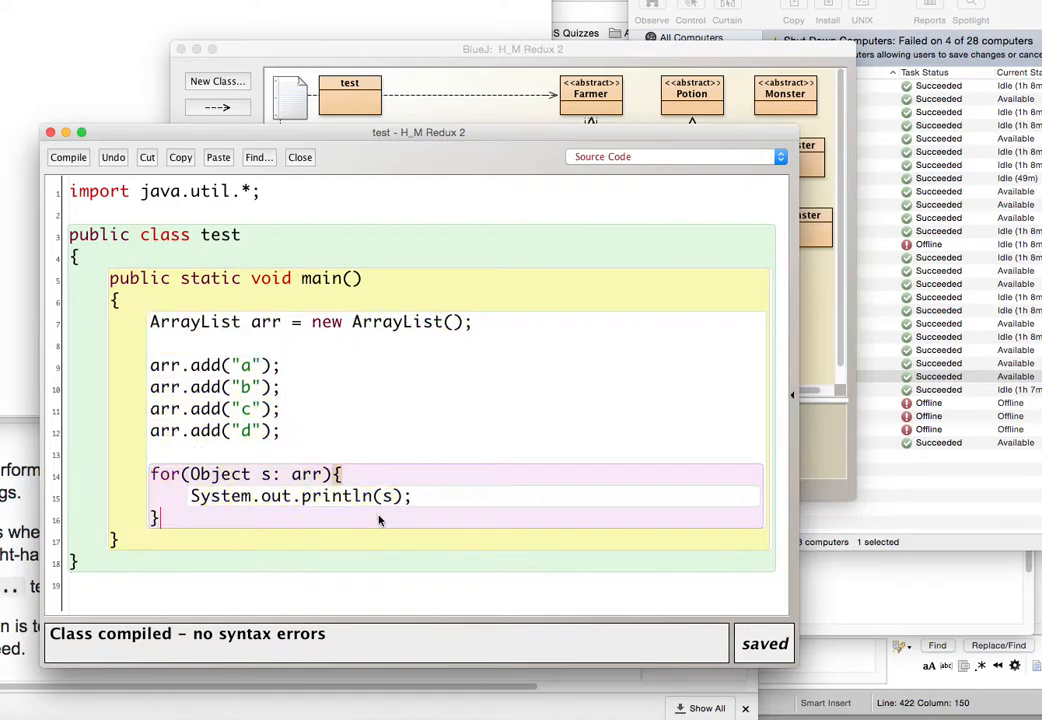
Change the for-each loop's element type from Object to String.
{"action": "double_click", "coordinate": [216, 474]}
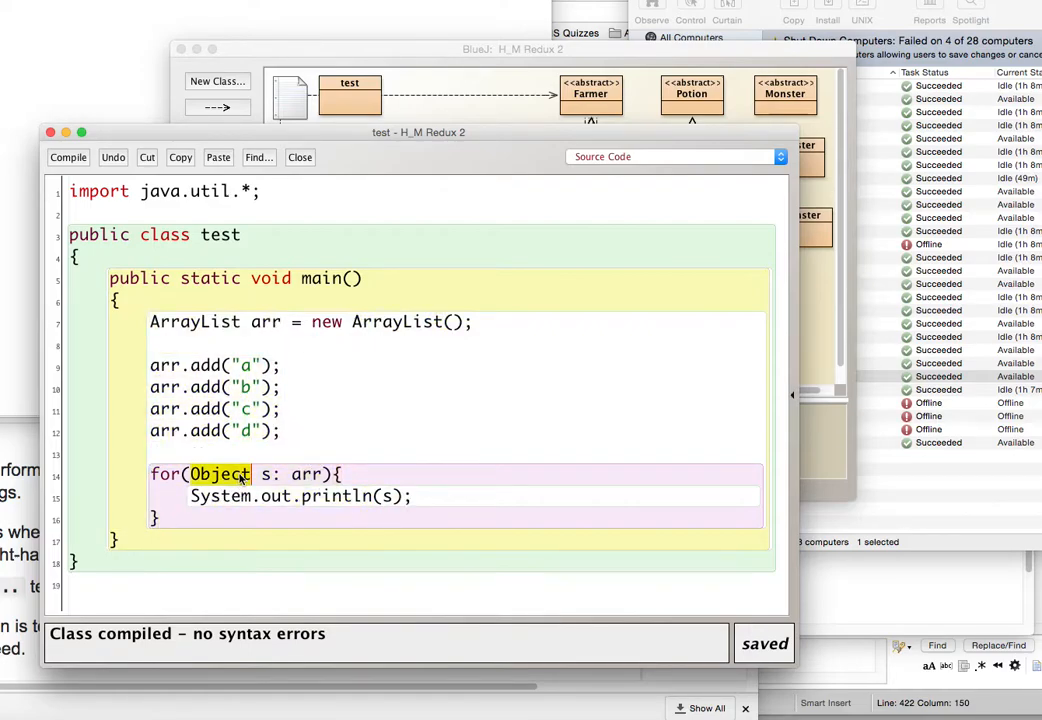
{"action": "type", "text": "String"}
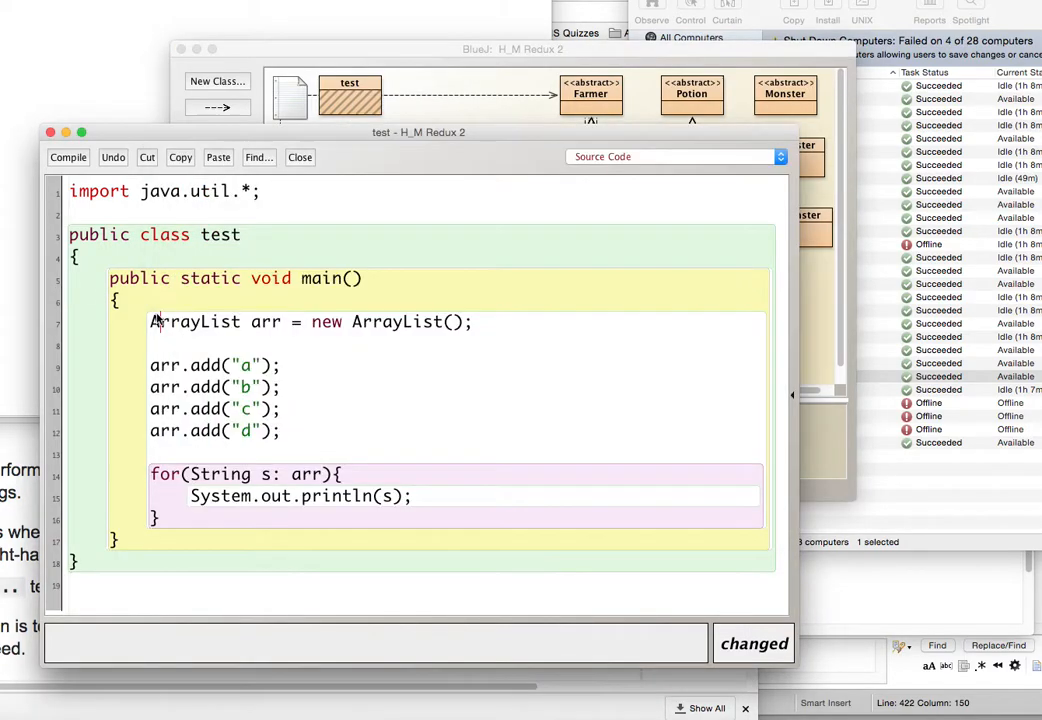
Compile to reveal the Object-to-String incompatible types error, then examine the list setup code.
{"action": "left_click", "coordinate": [68, 157]}
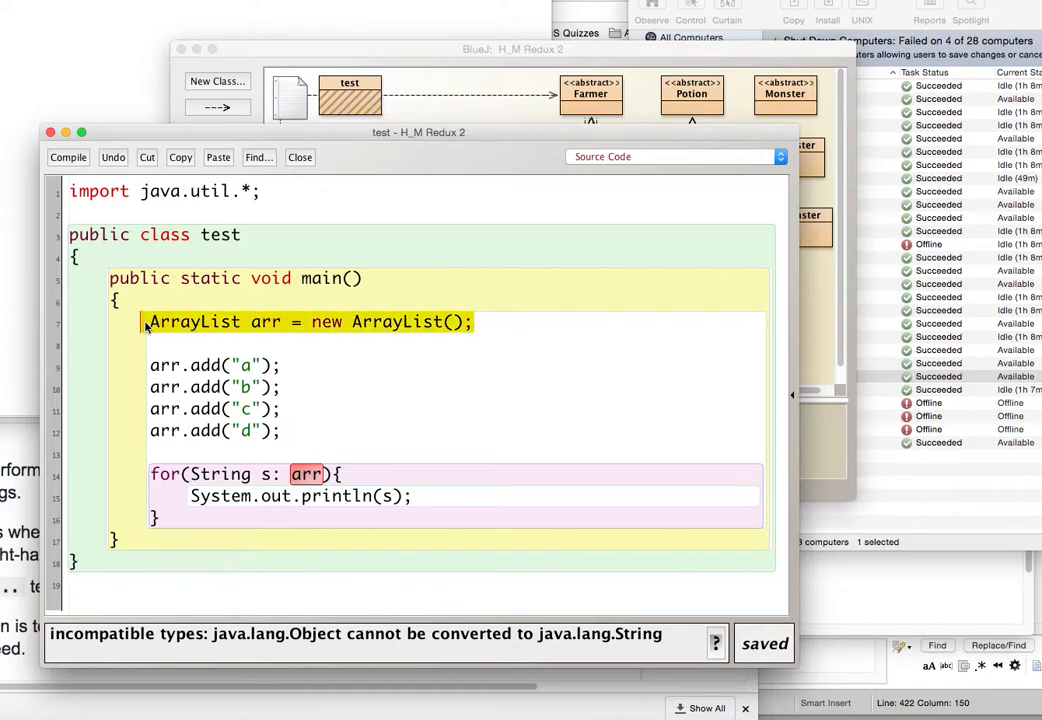
{"action": "left_click", "coordinate": [248, 322]}
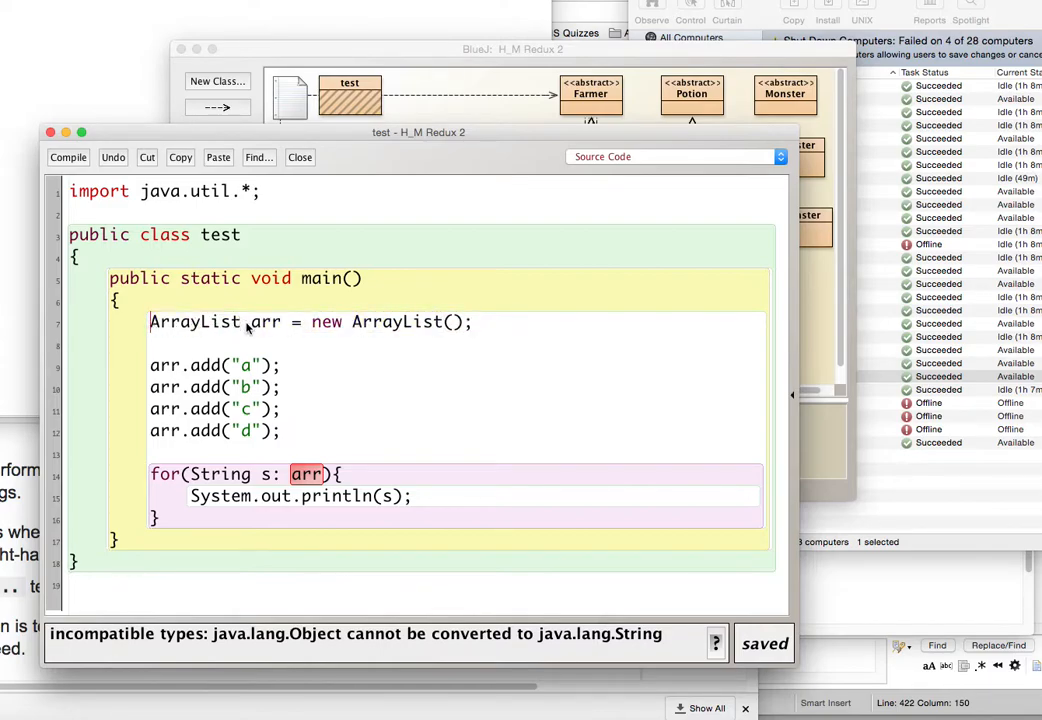
{"action": "mouse_move", "coordinate": [368, 320]}
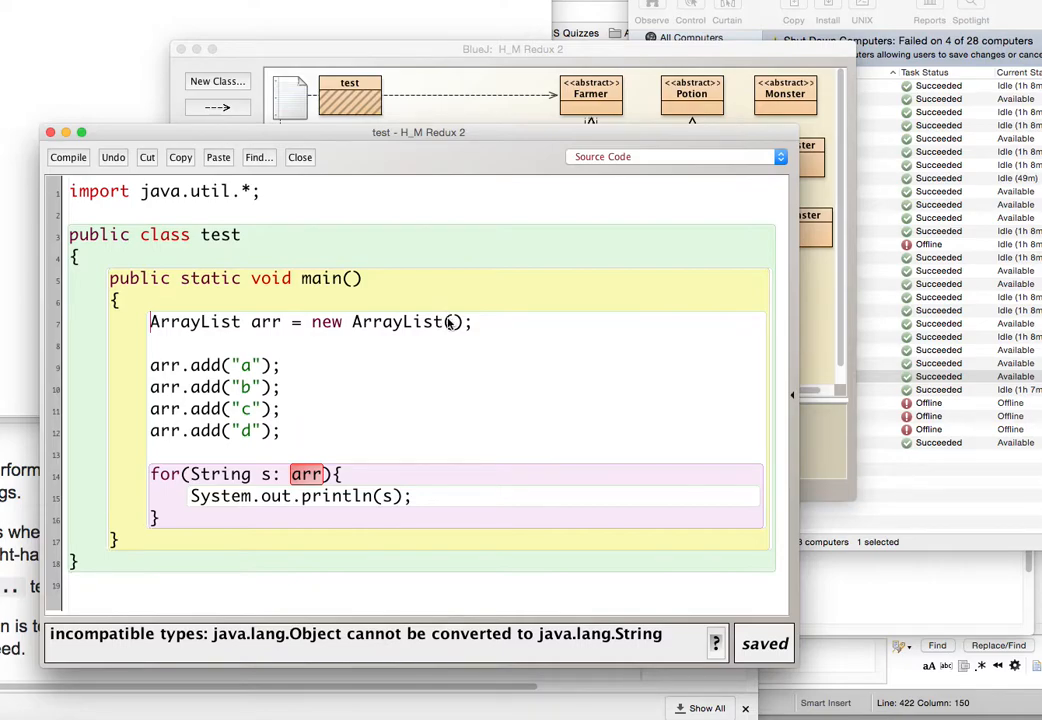
{"action": "mouse_move", "coordinate": [347, 329]}
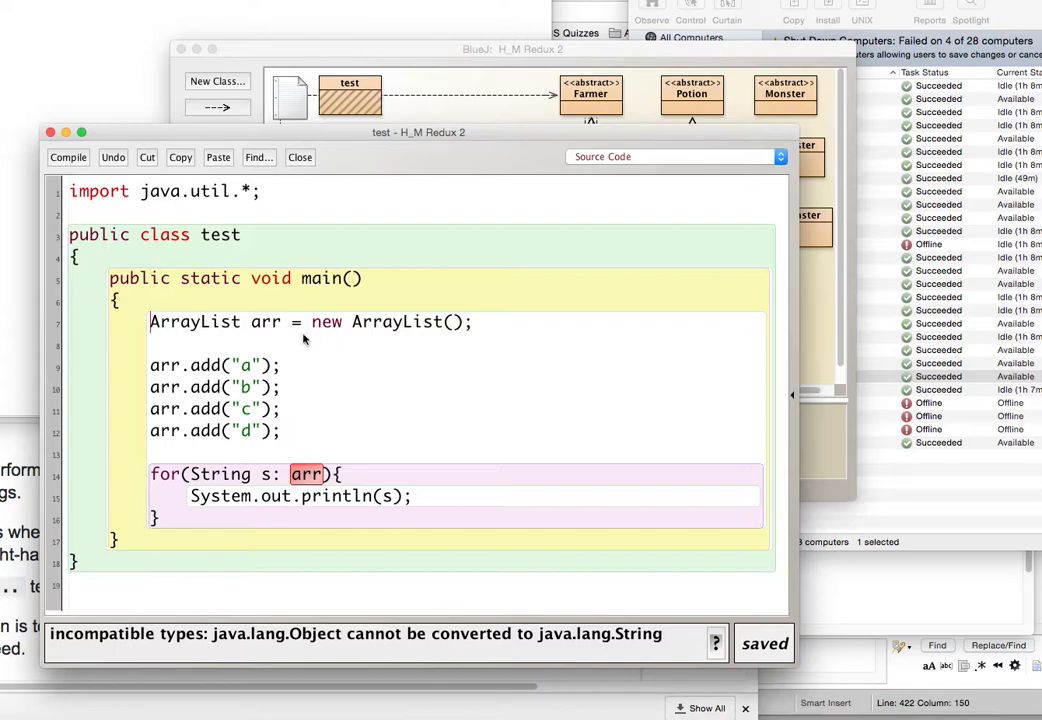
{"action": "left_click_drag", "start_coordinate": [149, 365], "coordinate": [283, 431]}
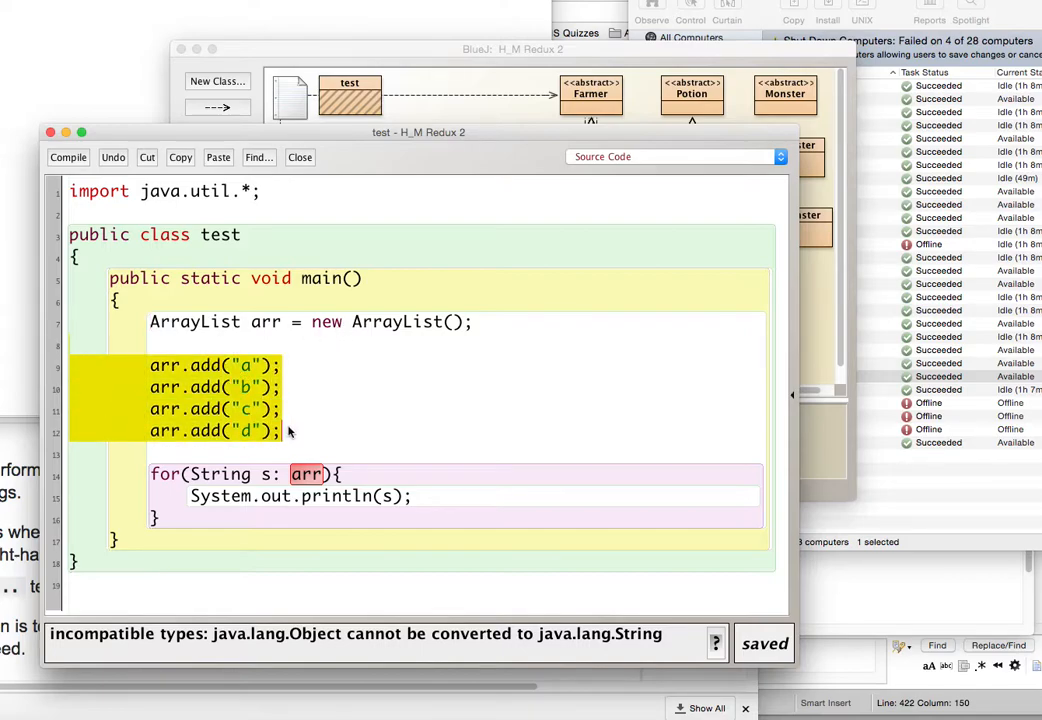
{"action": "left_click", "coordinate": [283, 430]}
{"action": "type", "text": "<>"}
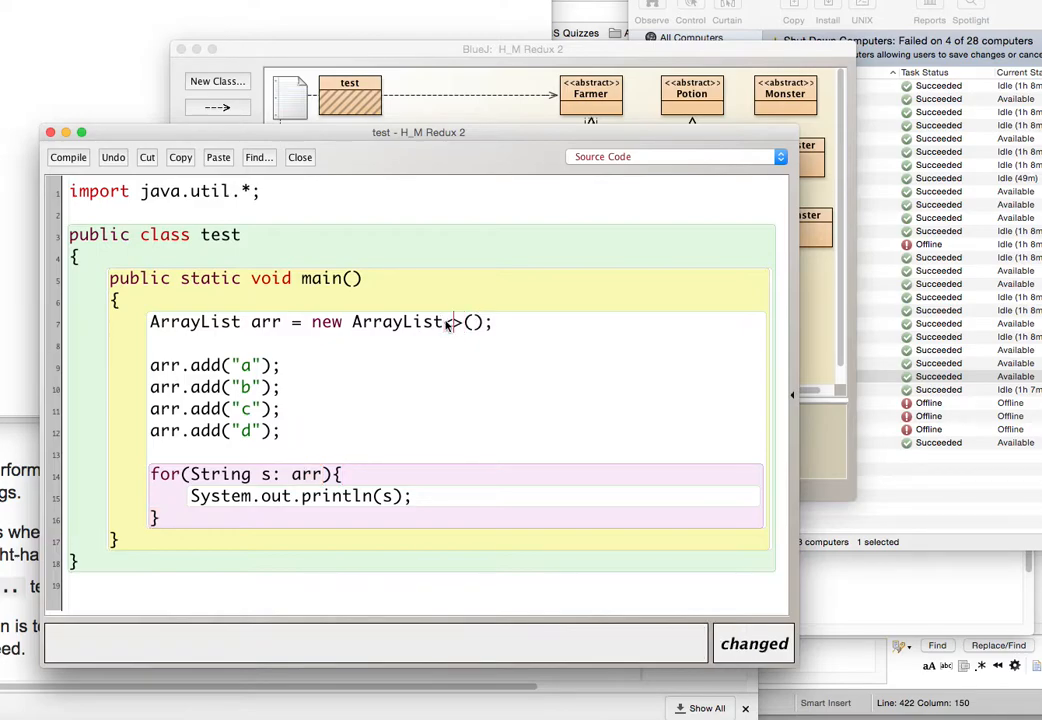
Try String in the ArrayList constructor, recompile, and select it for removal when the error persists.
{"action": "type", "text": "String"}
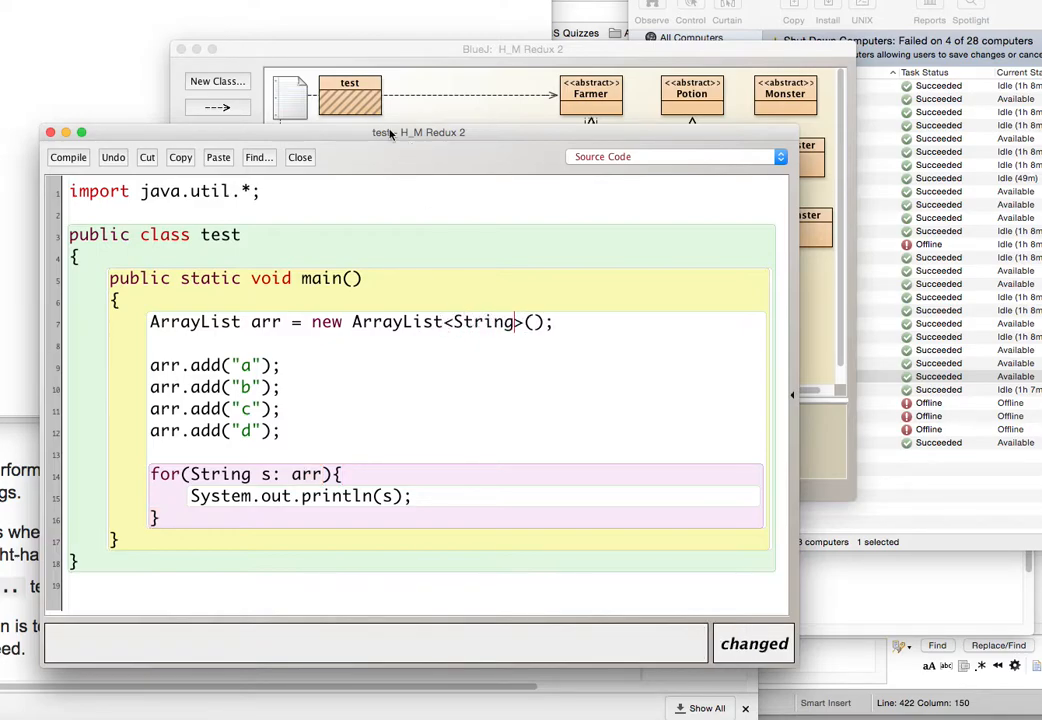
{"action": "left_click", "coordinate": [68, 157]}
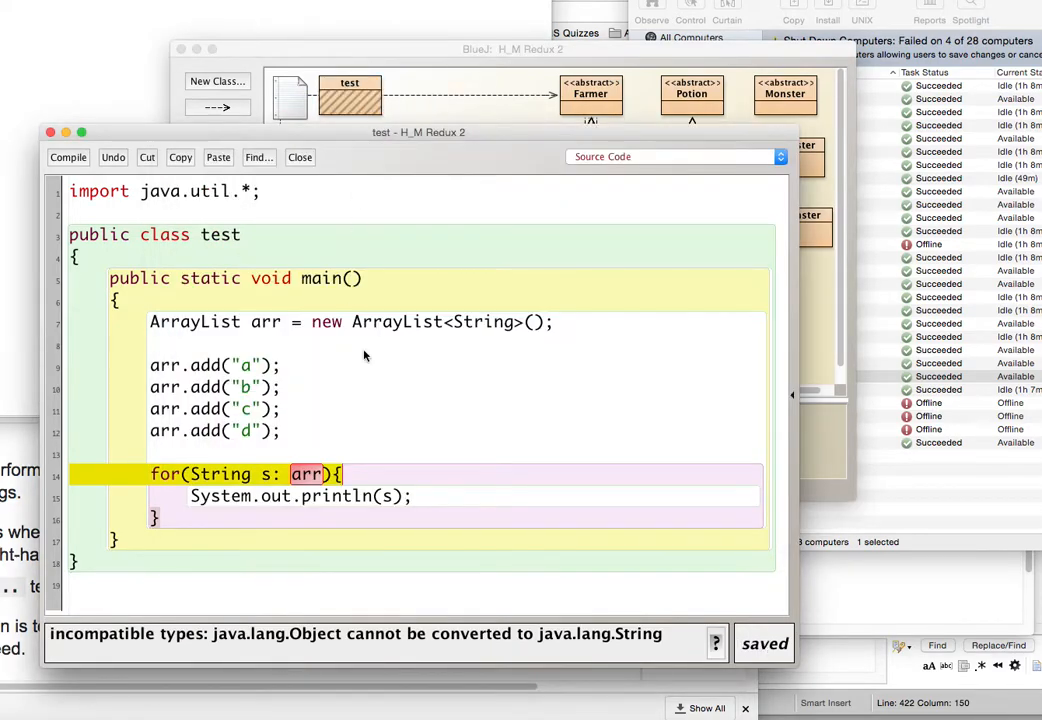
{"action": "mouse_move", "coordinate": [615, 620]}
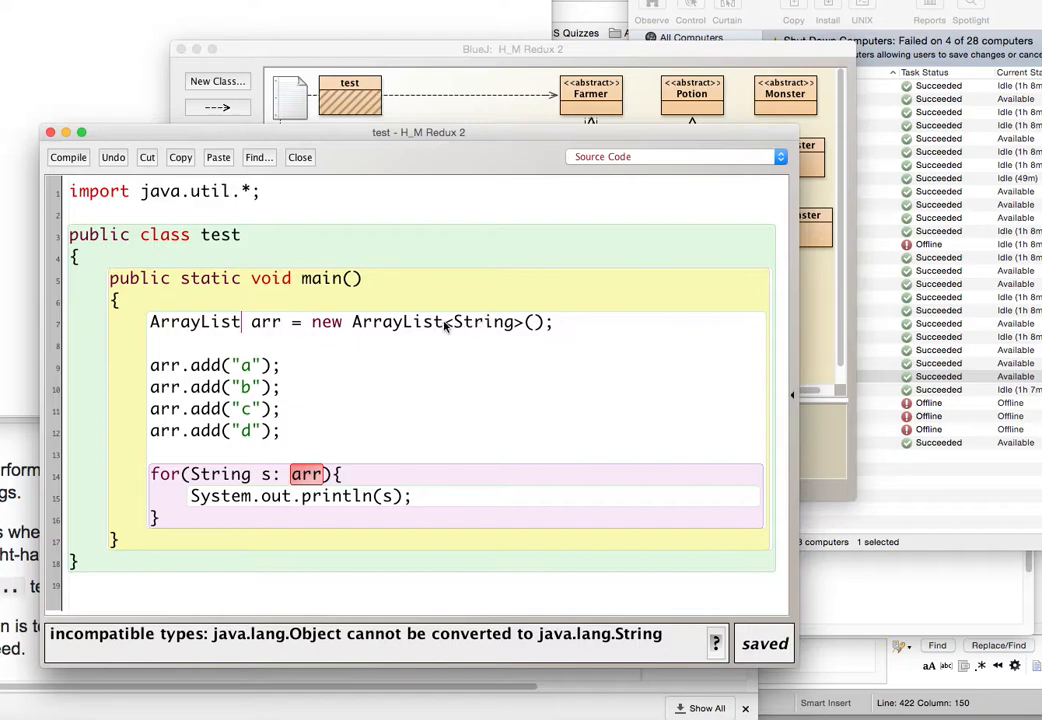
{"action": "double_click", "coordinate": [485, 322]}
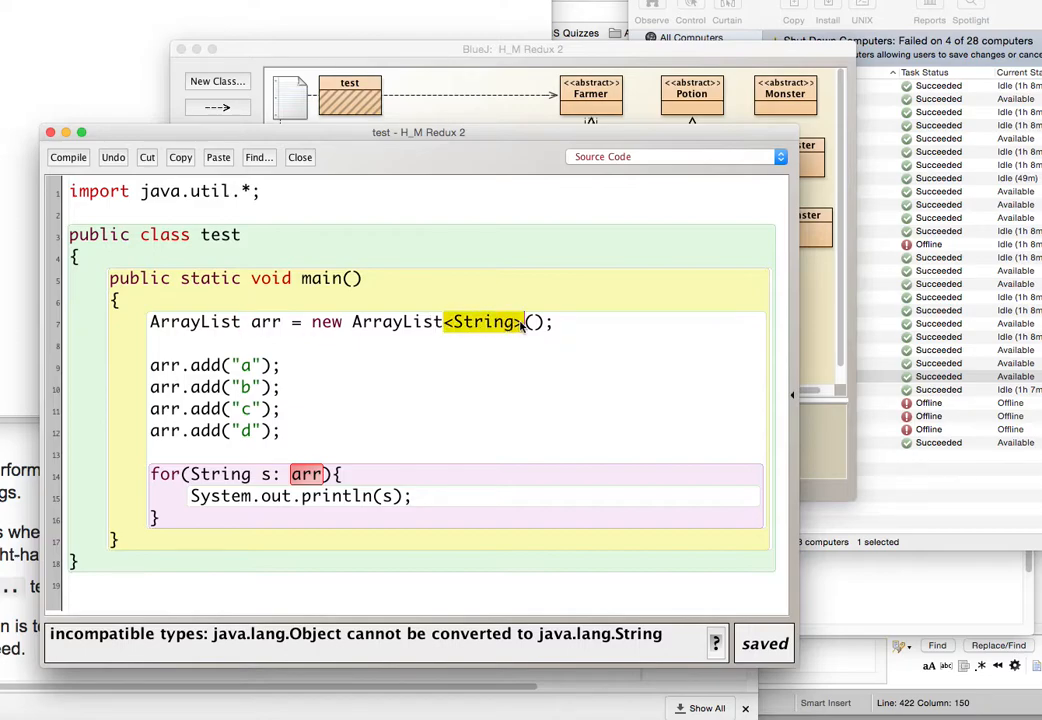
{"action": "mouse_move", "coordinate": [515, 335]}
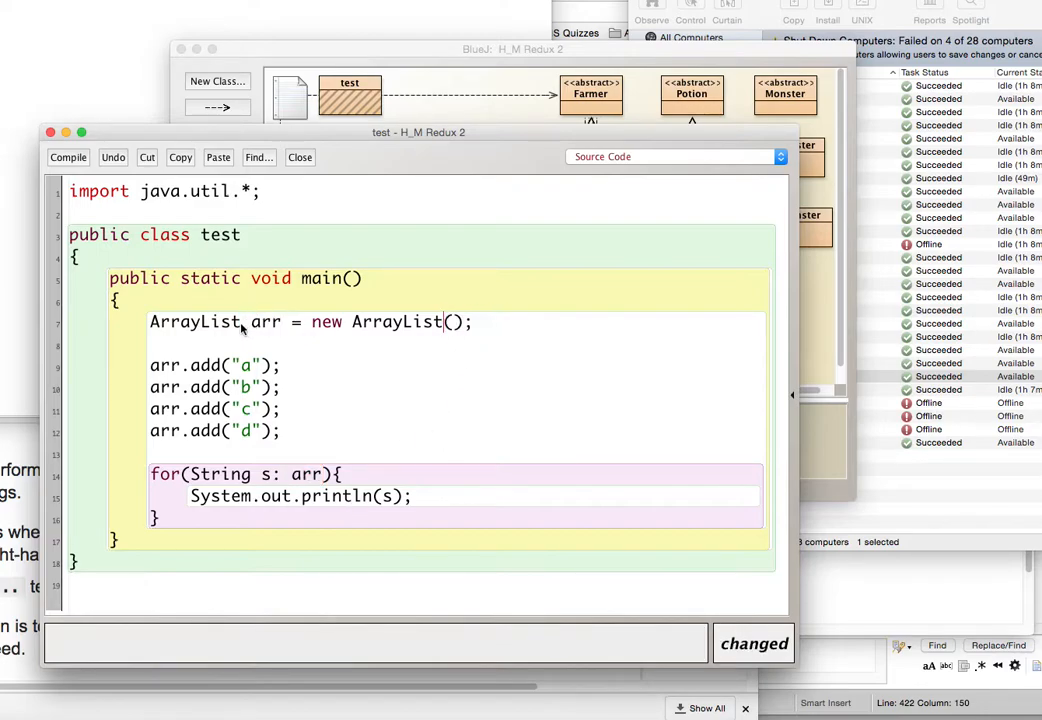
Declare the variable as ArrayList<String>, compile via the class menu, and add <String> to the constructor.
{"action": "type", "text": "<String>"}
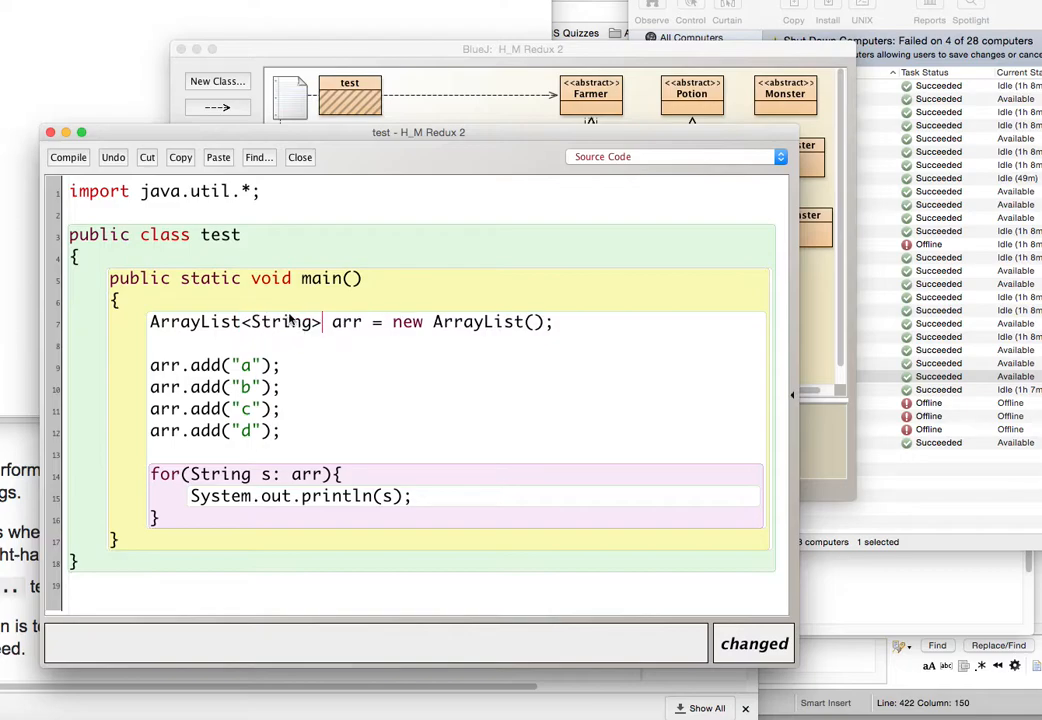
{"action": "mouse_move", "coordinate": [294, 318]}
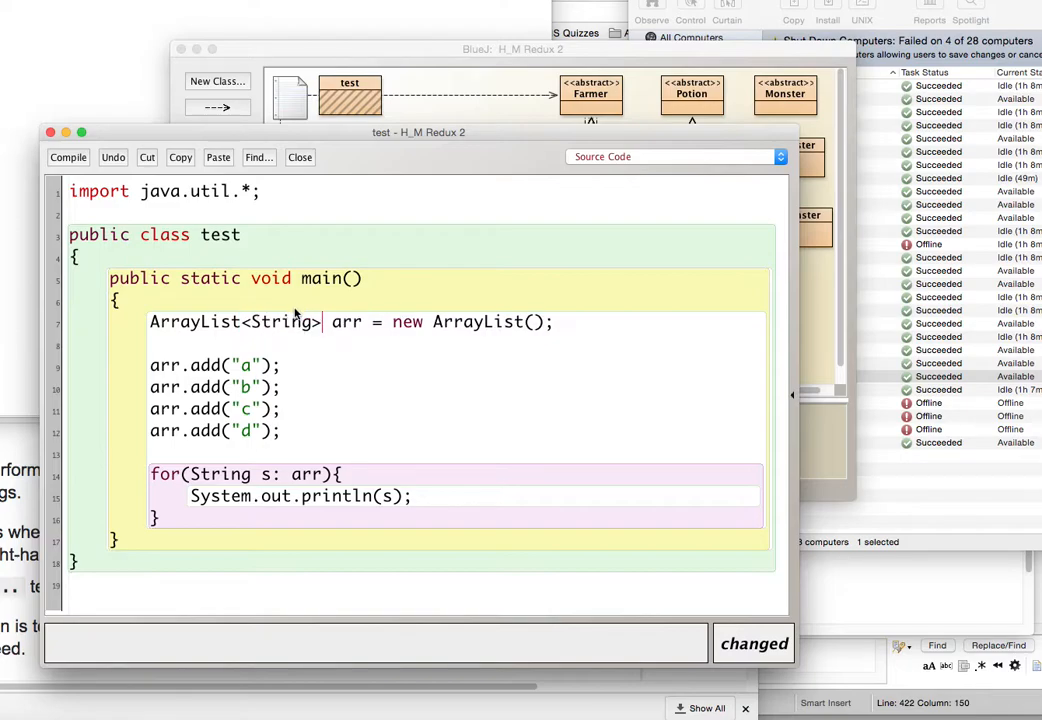
{"action": "double_click", "coordinate": [283, 321]}
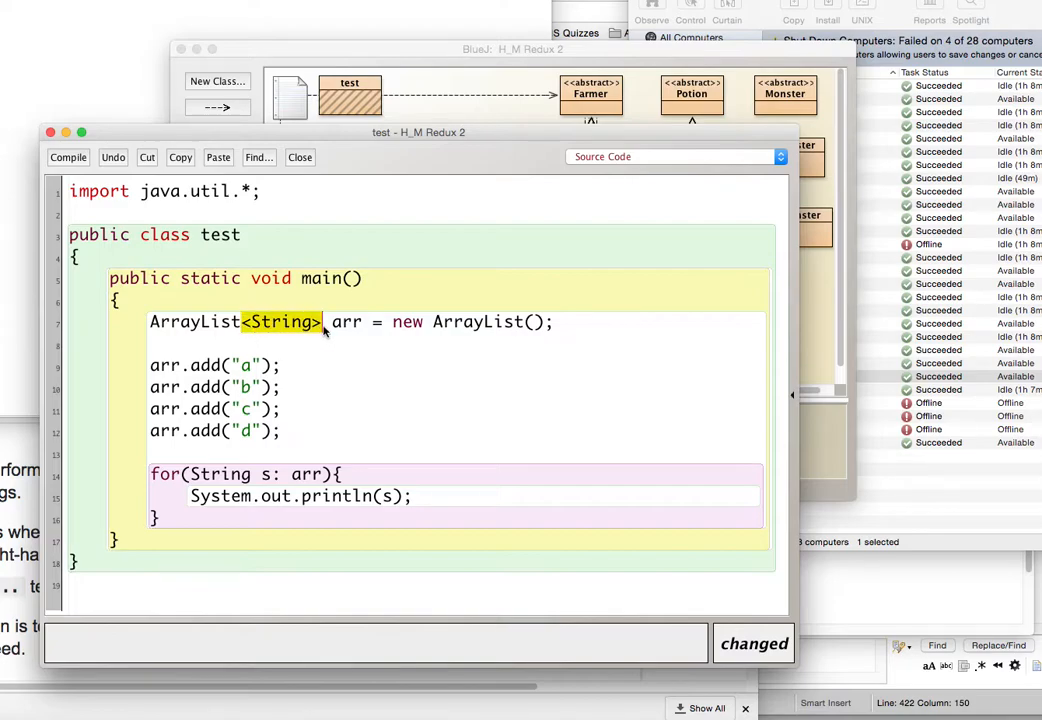
{"action": "right_click", "coordinate": [350, 95]}
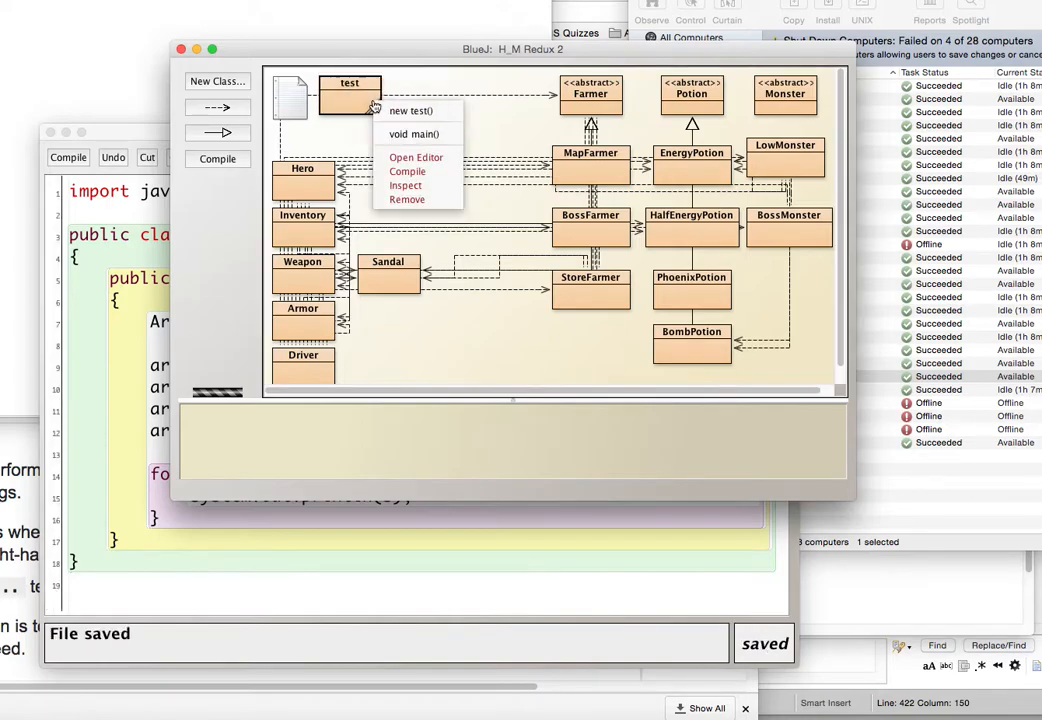
{"action": "left_click", "coordinate": [415, 157]}
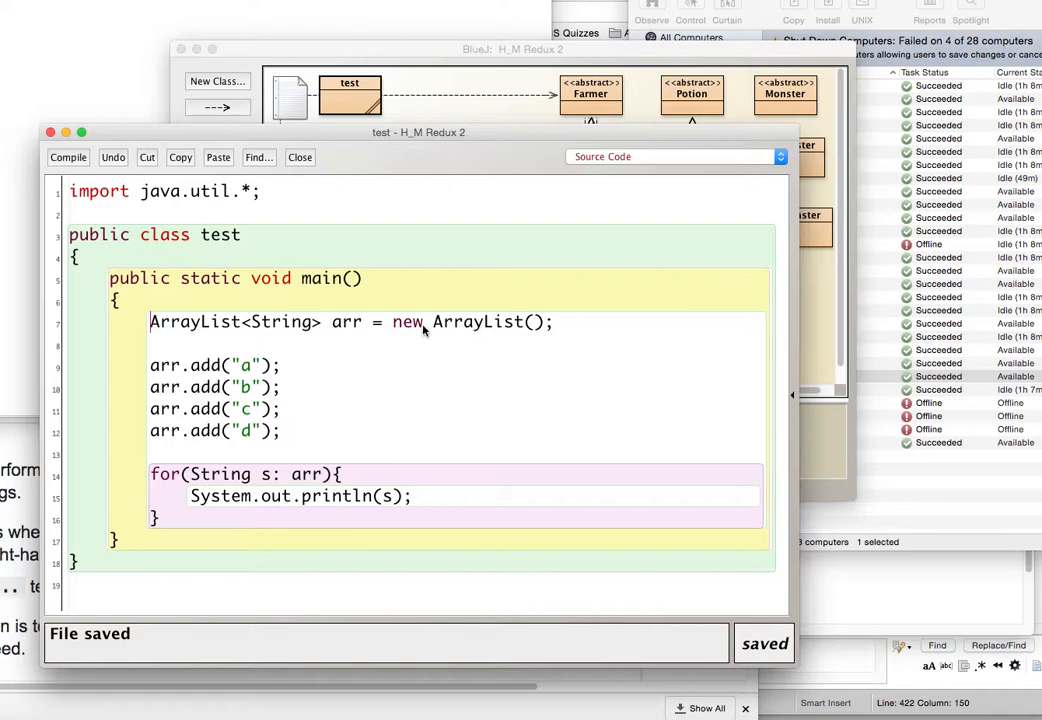
{"action": "mouse_move", "coordinate": [377, 328]}
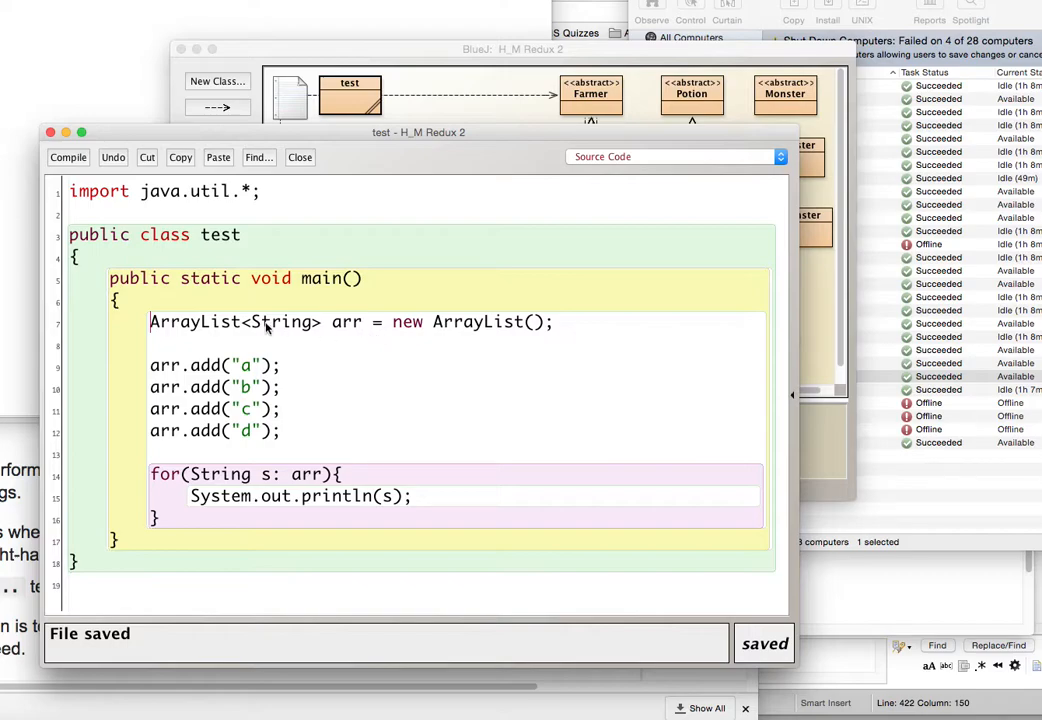
{"action": "double_click", "coordinate": [282, 322]}
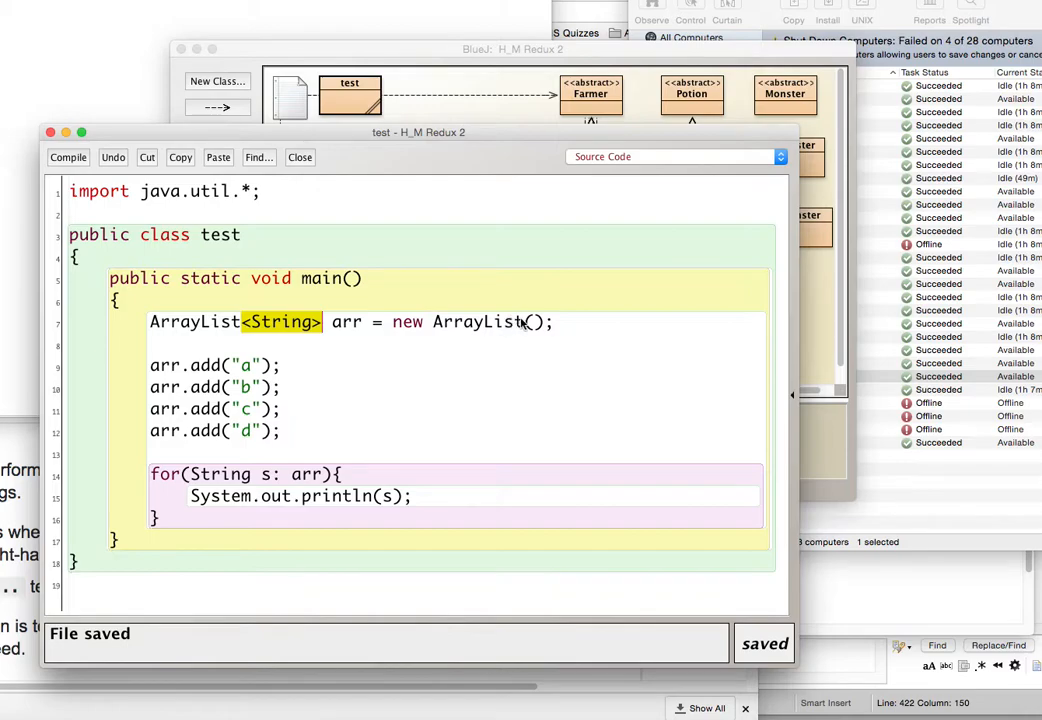
{"action": "type", "text": "<String>"}
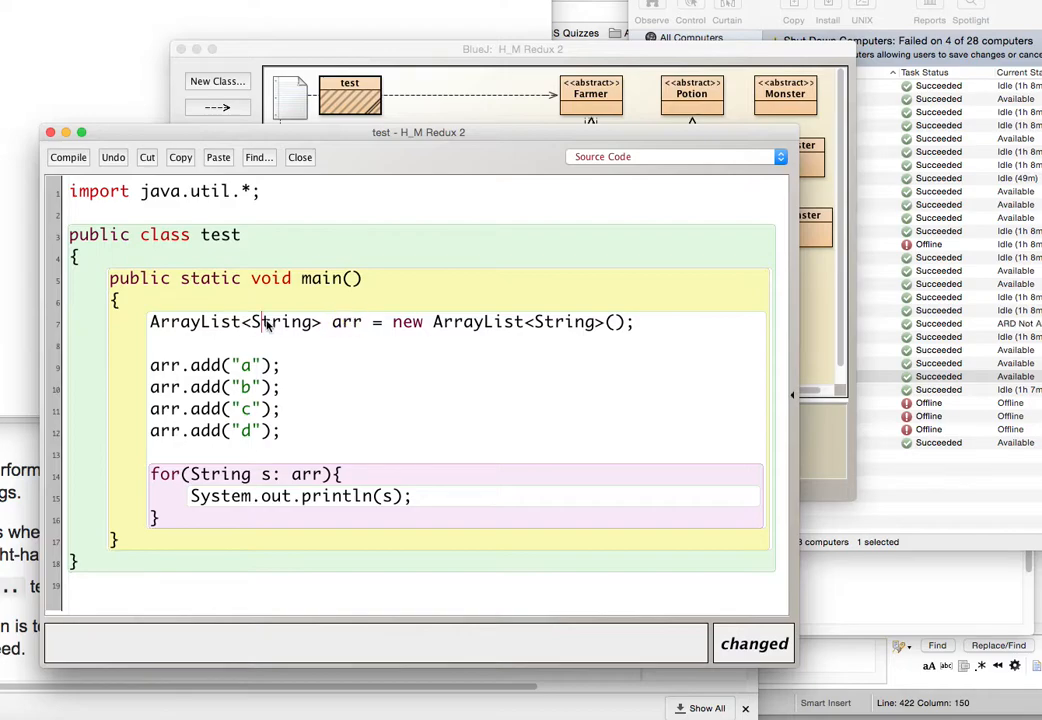
Tidy line 7 to new ArrayList<String>() matching the declaration, then compile without syntax errors.
{"action": "double_click", "coordinate": [565, 322]}
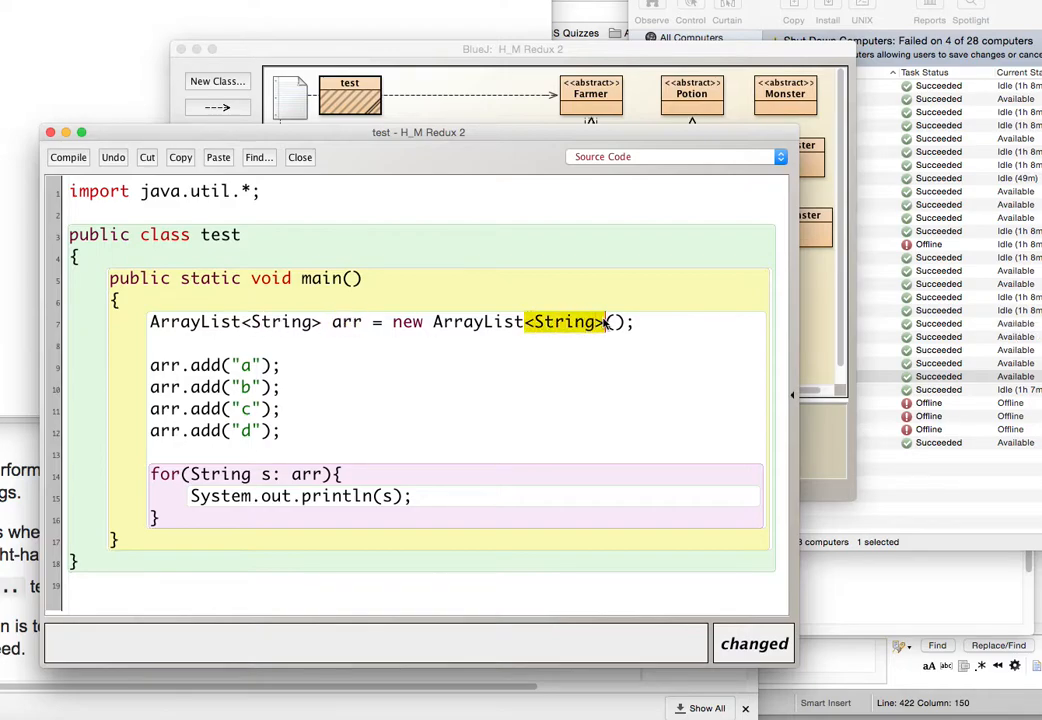
{"action": "key", "text": "Delete"}
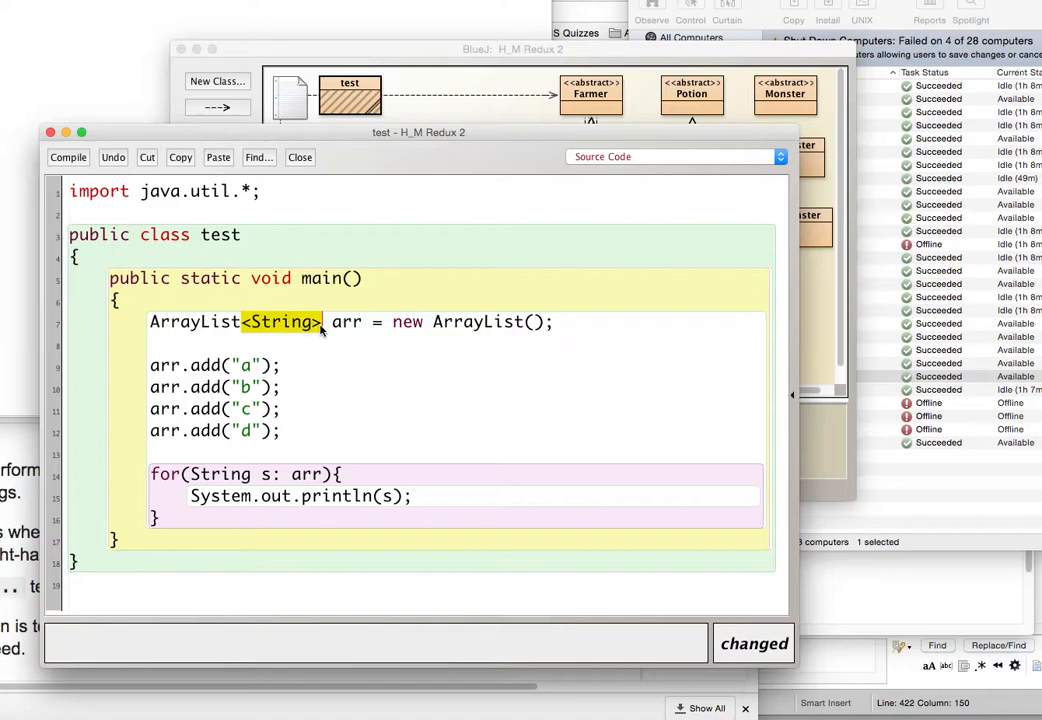
{"action": "double_click", "coordinate": [347, 321]}
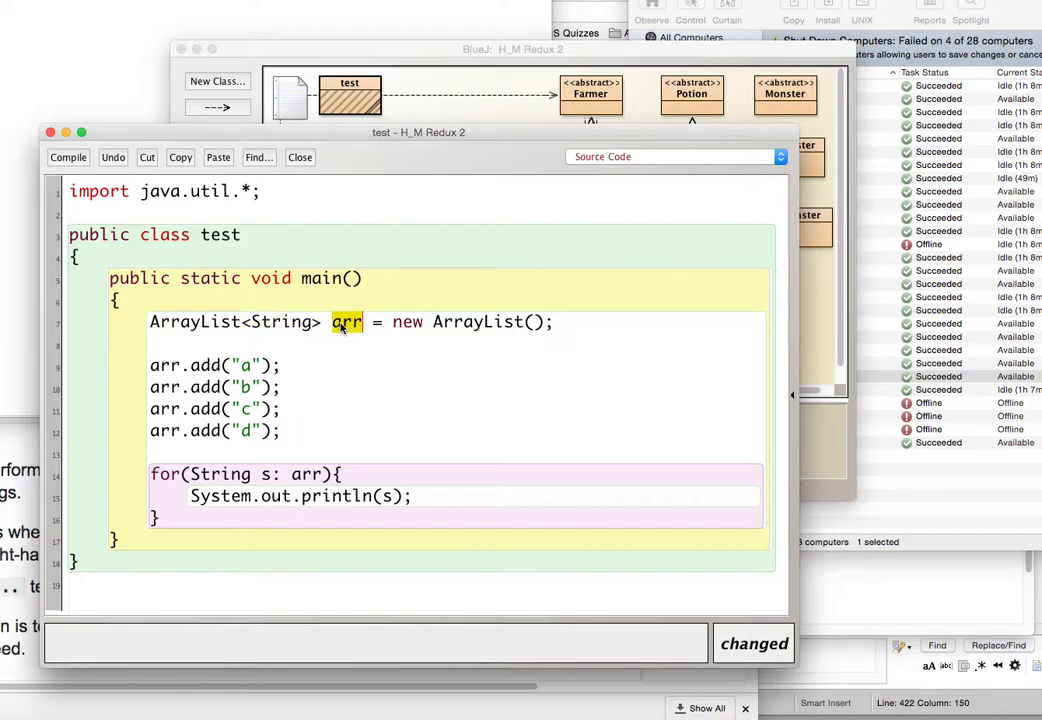
{"action": "double_click", "coordinate": [281, 322]}
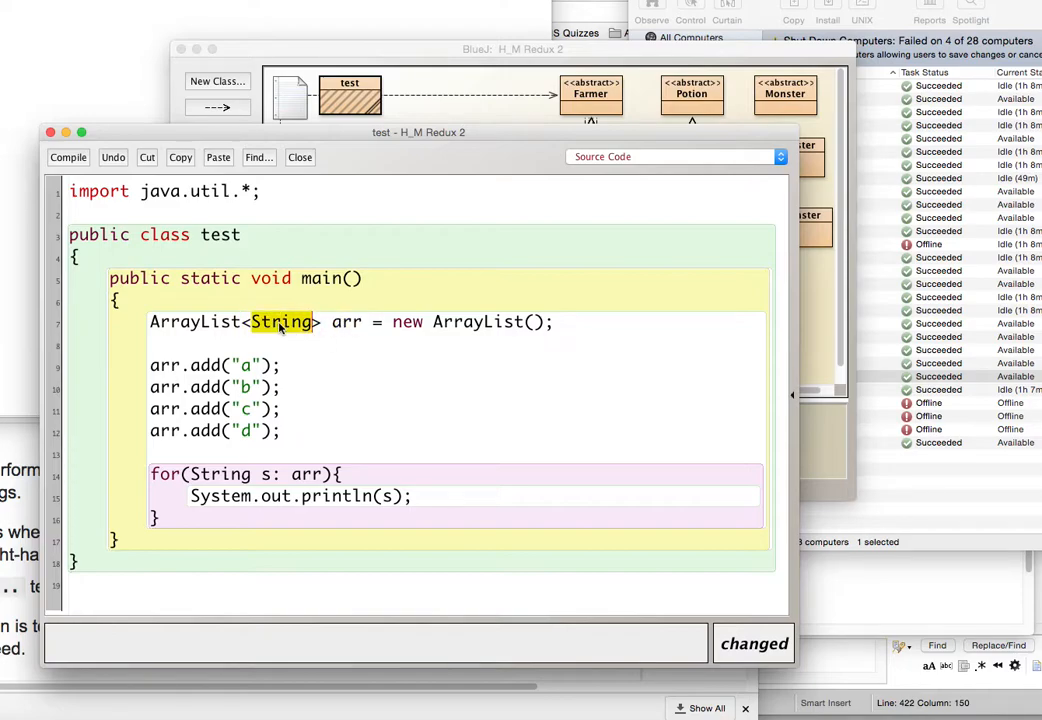
{"action": "left_click", "coordinate": [520, 321]}
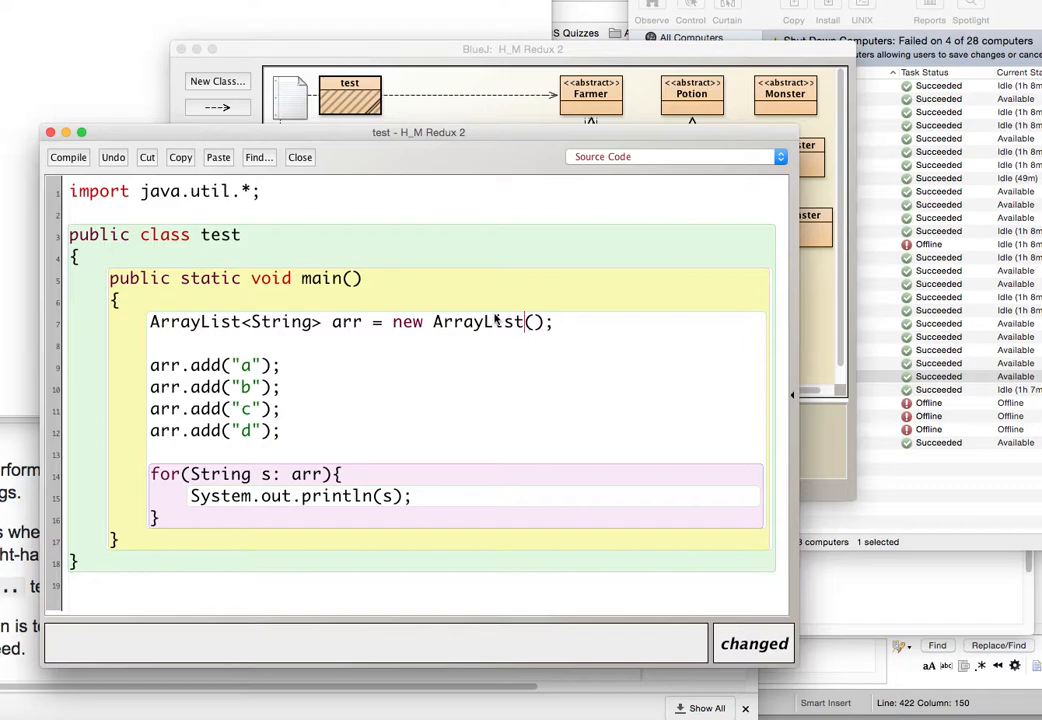
{"action": "triple_click", "coordinate": [350, 321]}
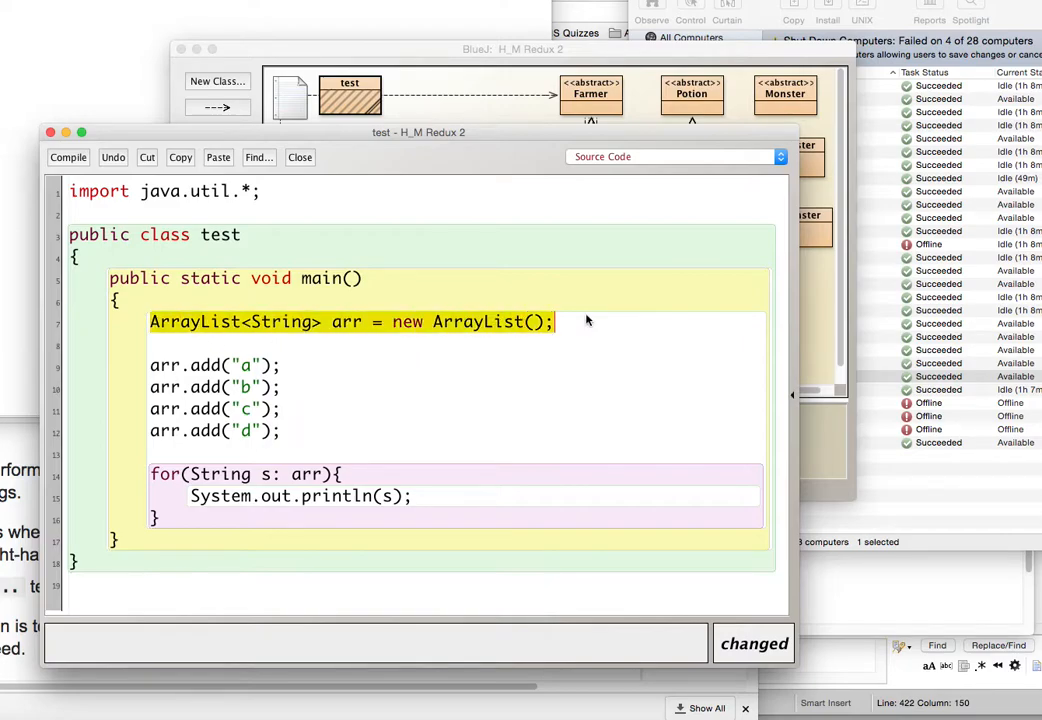
{"action": "left_click", "coordinate": [388, 345]}
{"action": "type", "text": "<String>"}
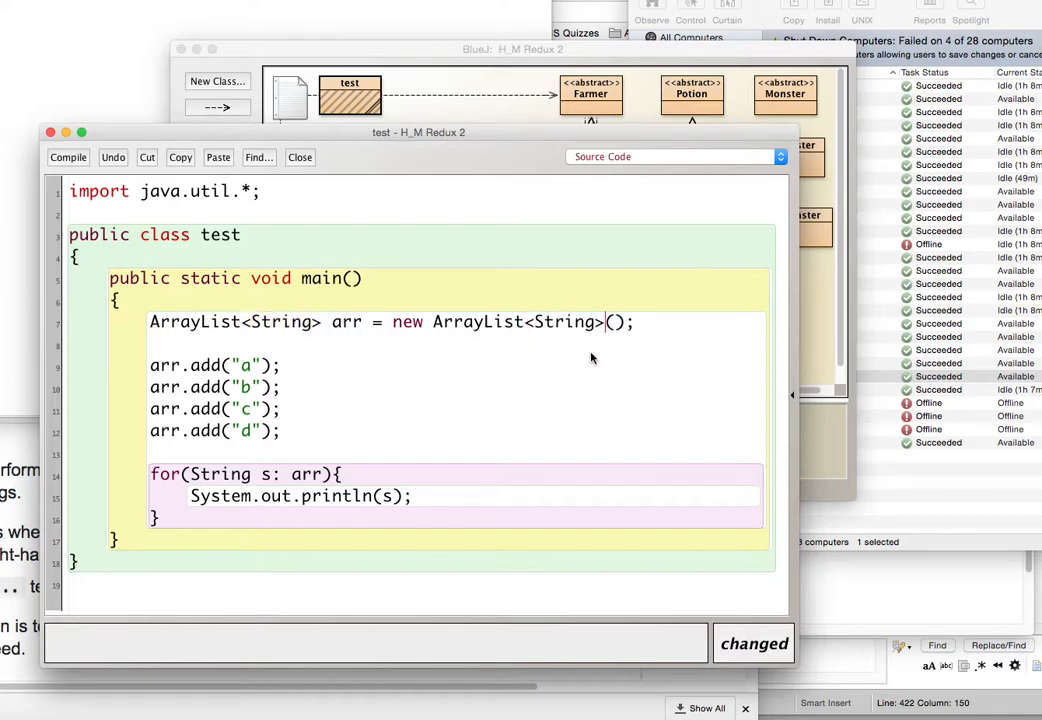
{"action": "double_click", "coordinate": [278, 321]}
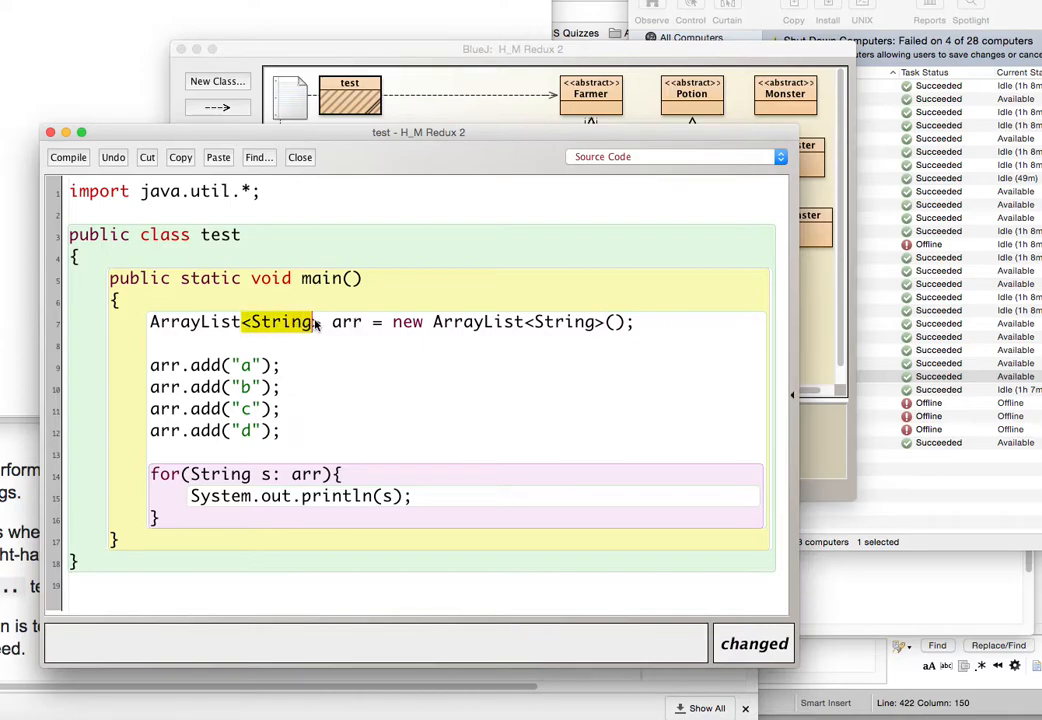
{"action": "left_click", "coordinate": [280, 322]}
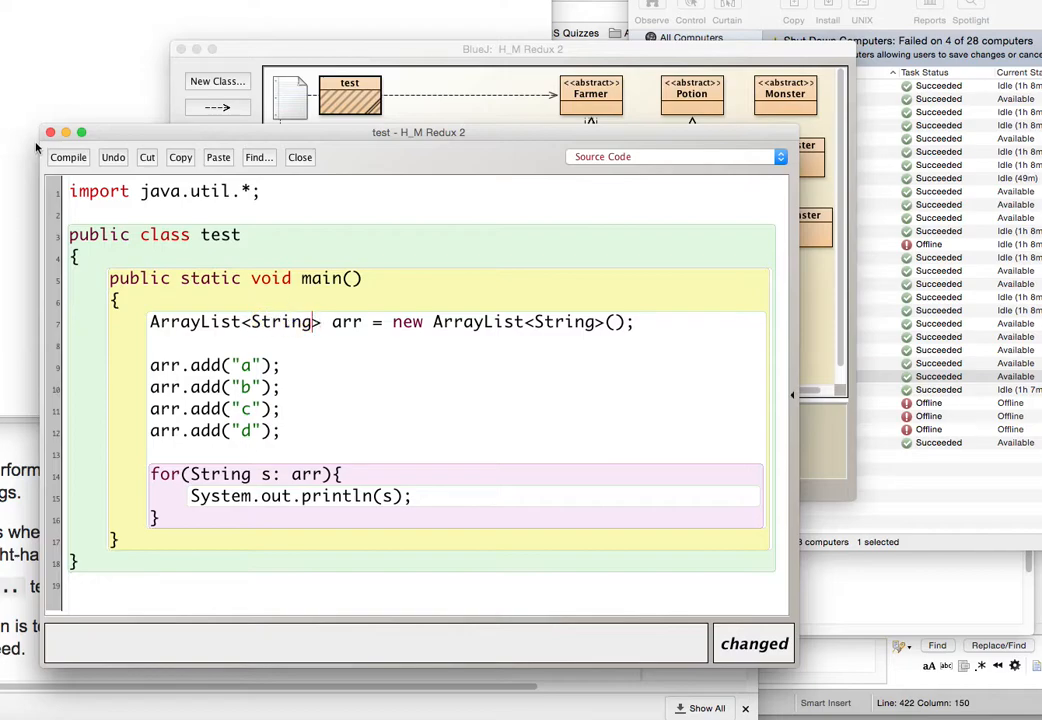
{"action": "left_click", "coordinate": [68, 157]}
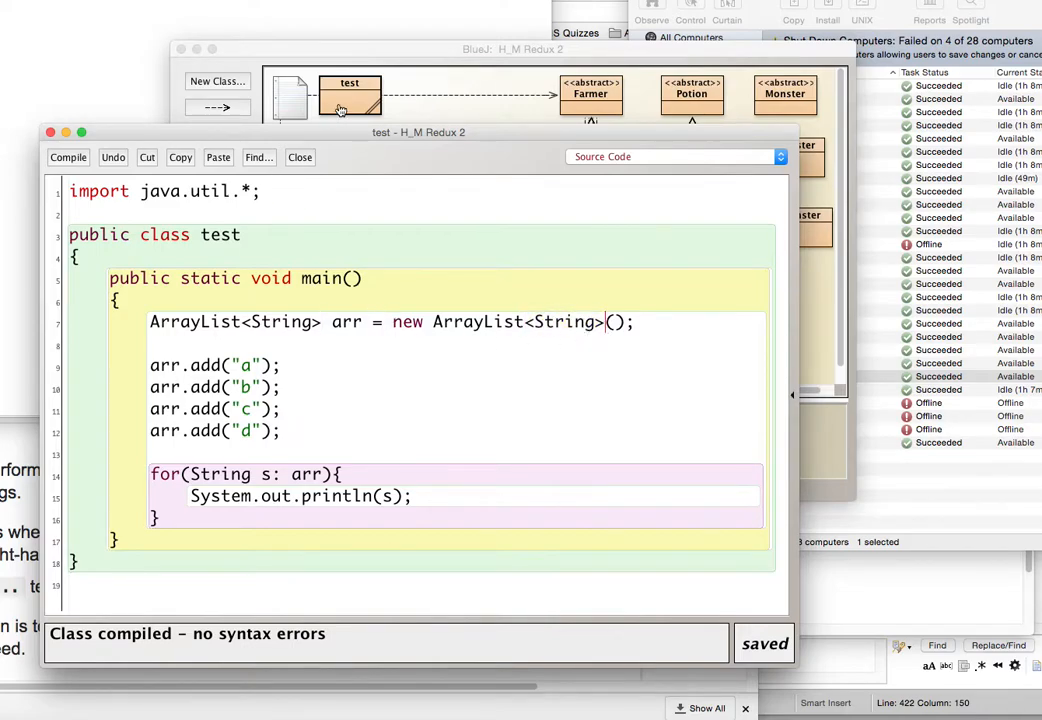
Compile, then type arr.remove(); and start an if(s...) condition inside the loop.
{"action": "left_click", "coordinate": [68, 157]}
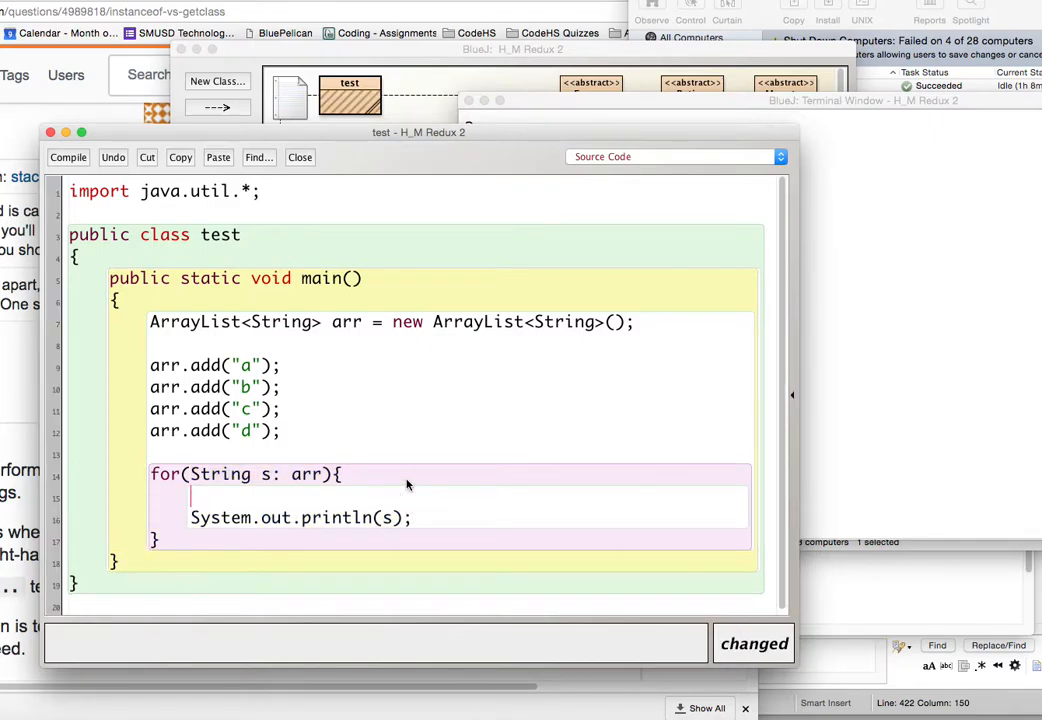
{"action": "type", "text": "arr.re"}
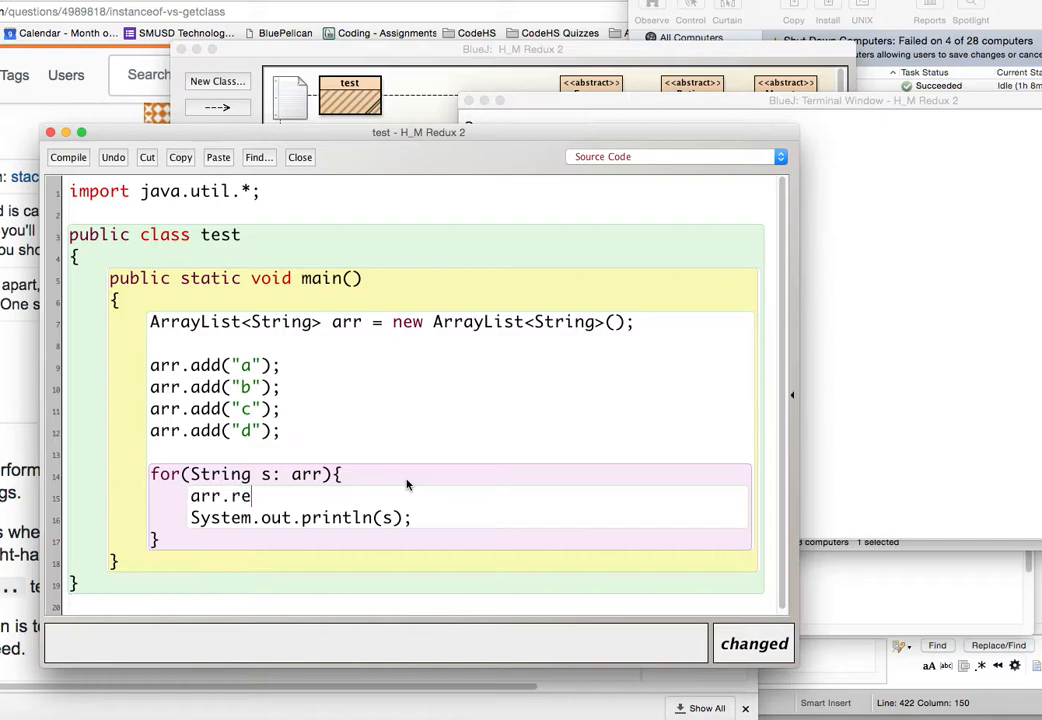
{"action": "type", "text": "move();"}
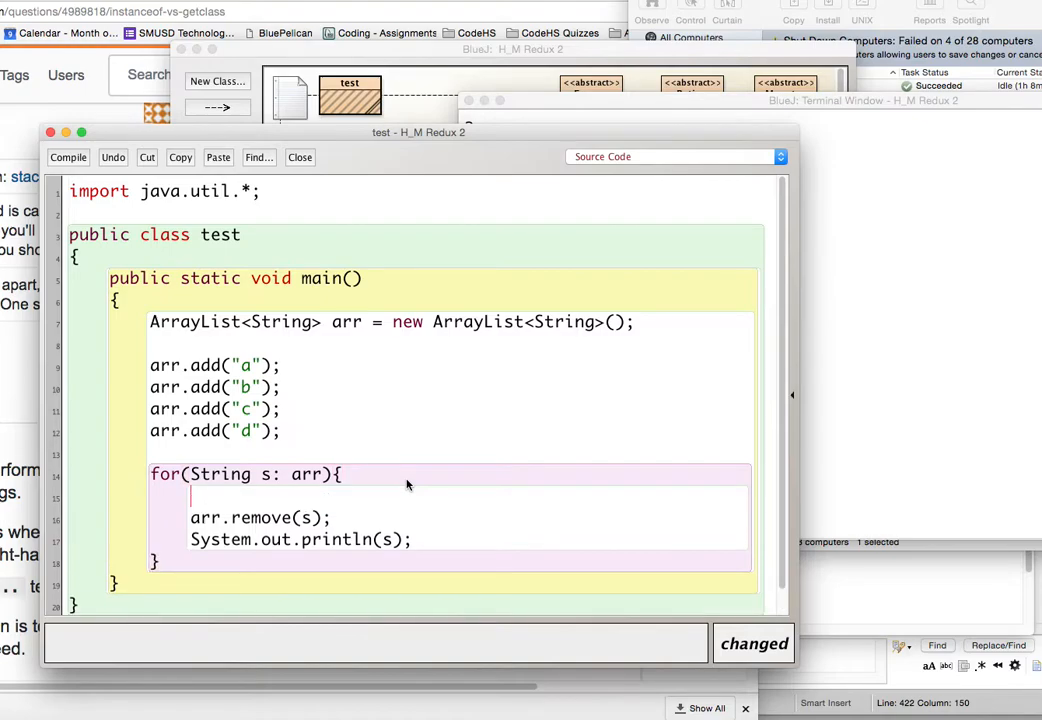
{"action": "type", "text": "if("}
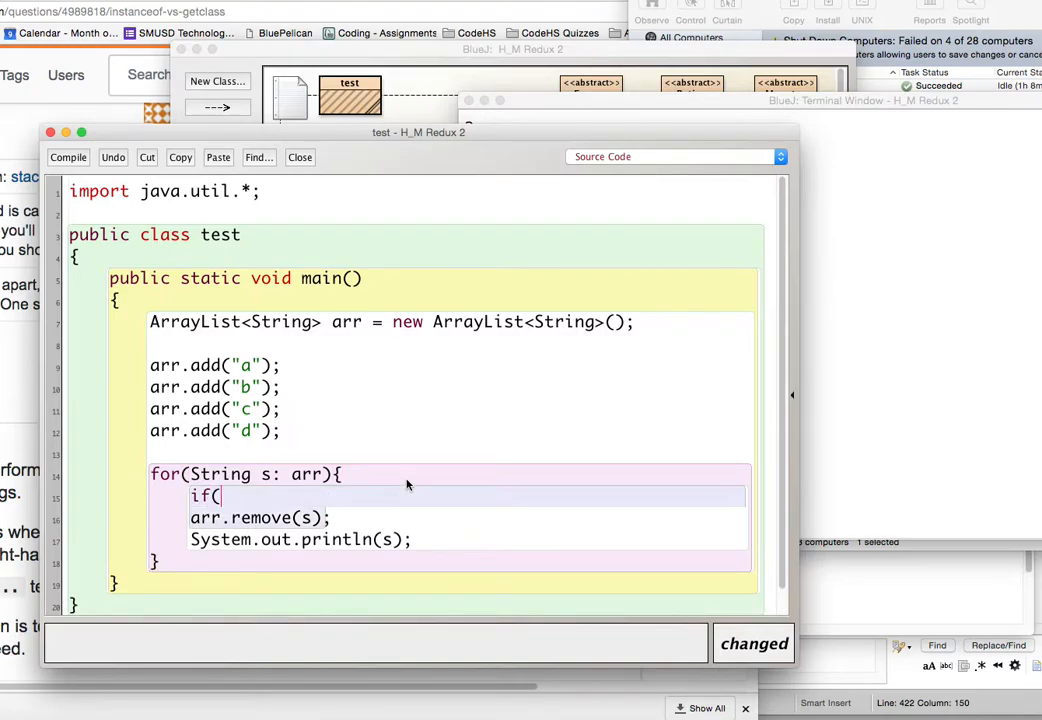
{"action": "key", "text": "Backspace"}
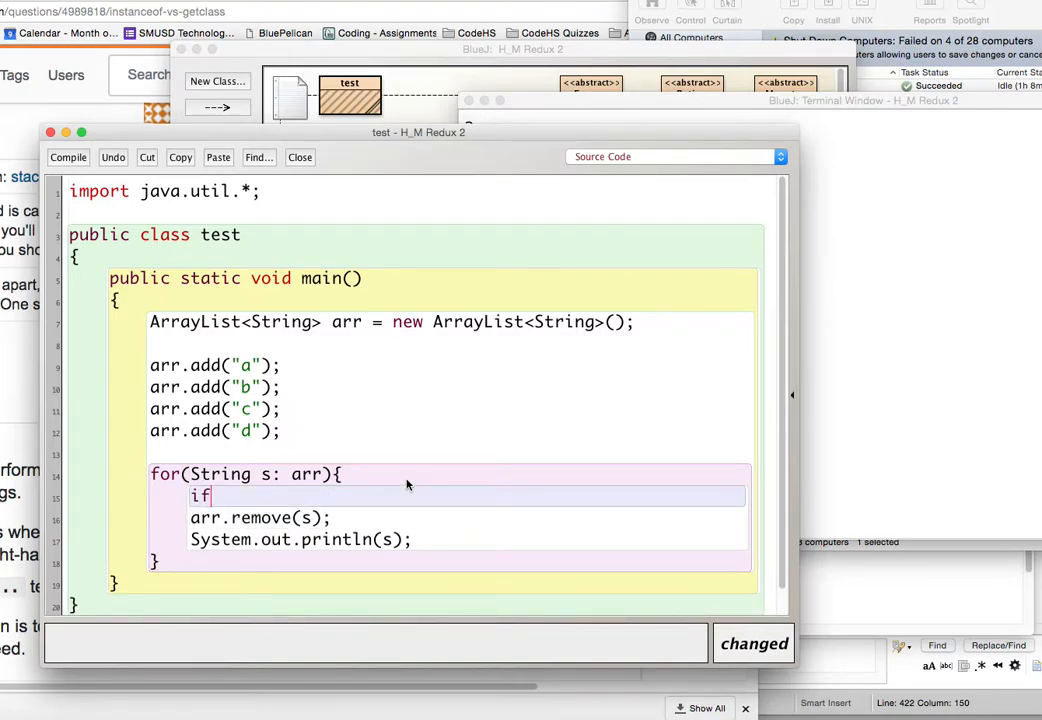
{"action": "type", "text": "(s.e"}
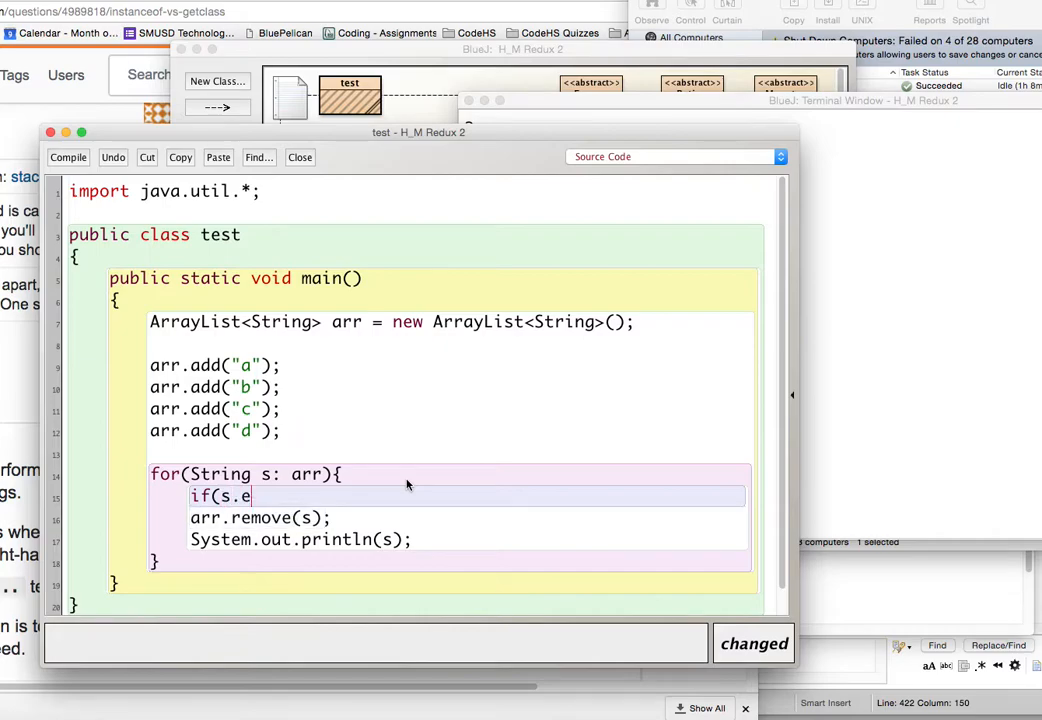
{"action": "key", "text": "BackSpace"}
{"action": "type", "text": "==\"a\")"}
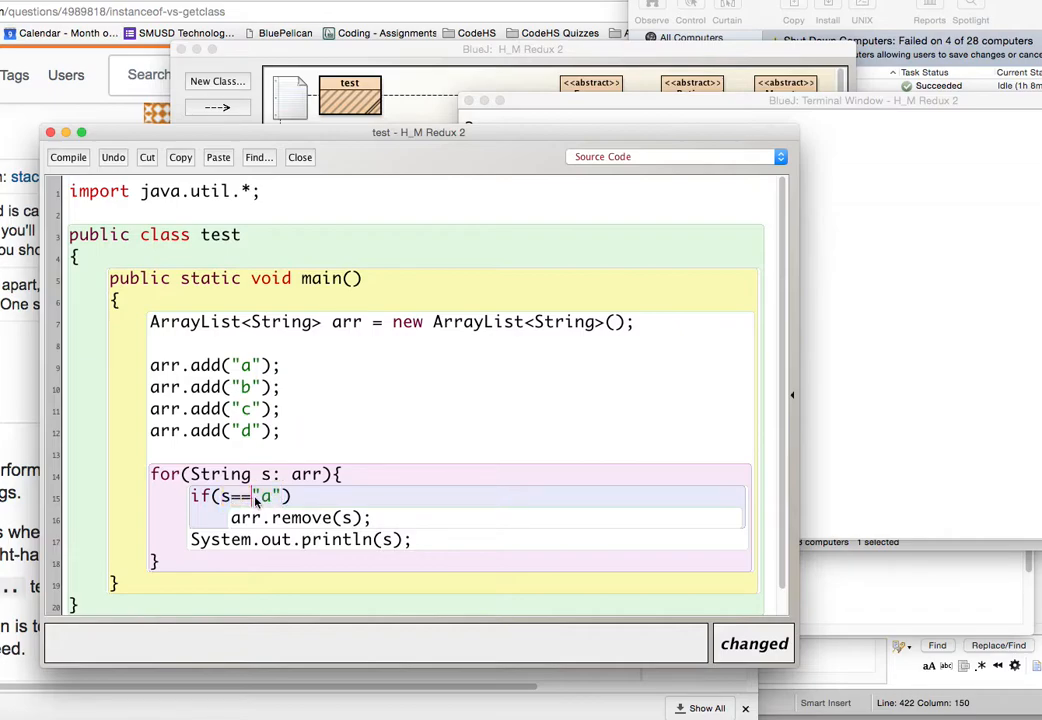
Make the condition s.equals("b") and run, hitting a ConcurrentModificationException.
{"action": "double_click", "coordinate": [241, 497]}
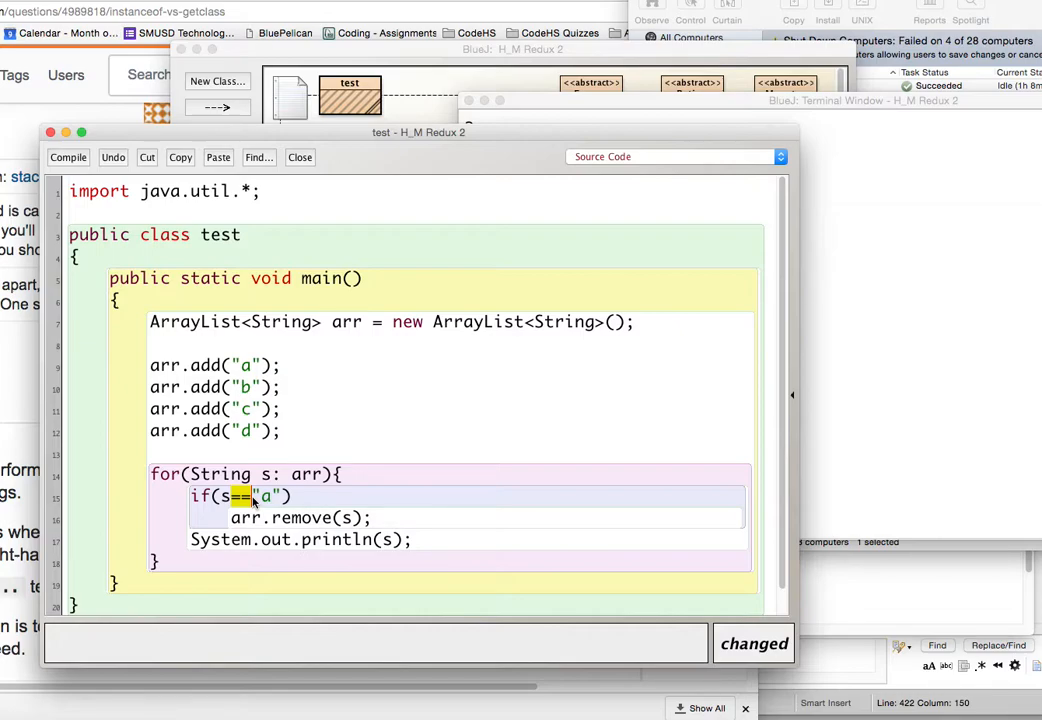
{"action": "type", "text": ".equals"}
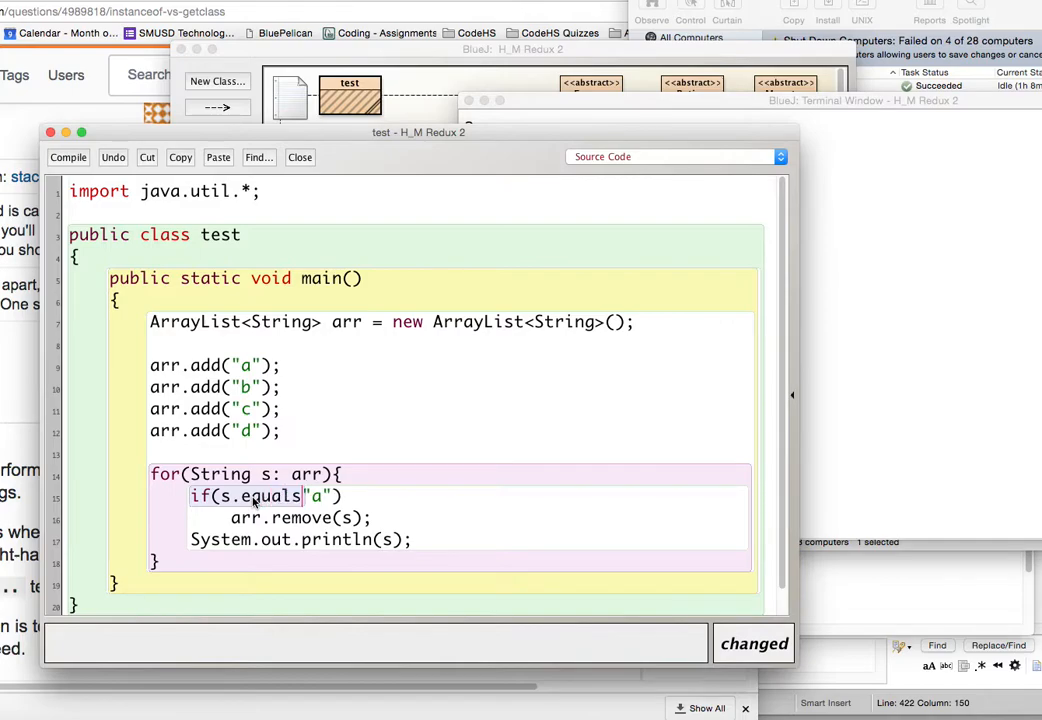
{"action": "type", "text": ")"}
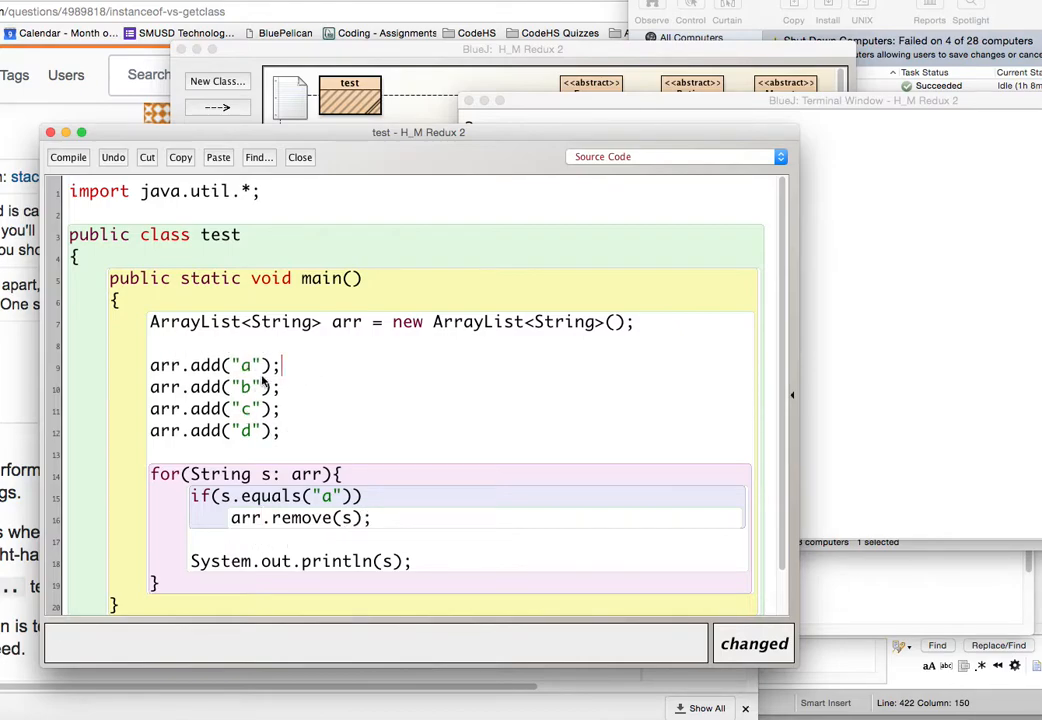
{"action": "left_click_drag", "start_coordinate": [285, 387], "coordinate": [285, 409]}
{"action": "type", "text": "b"}
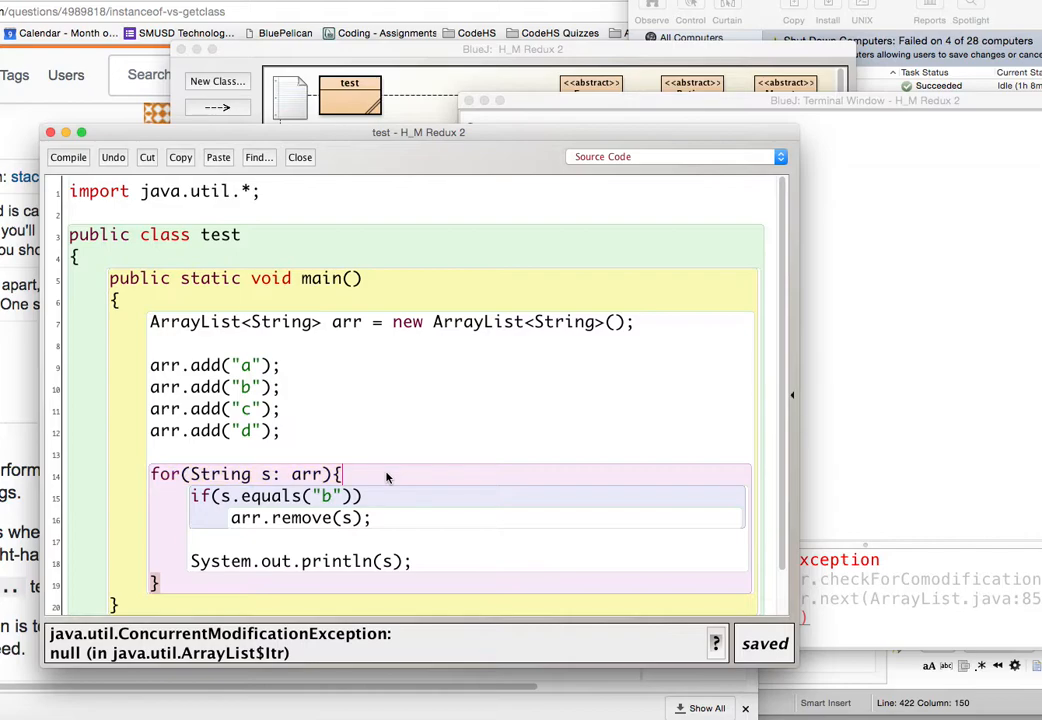
Sketch the index-loop header i=0; i < arr.size(); i++ above the for-each loop.
{"action": "type", "text": "i"}
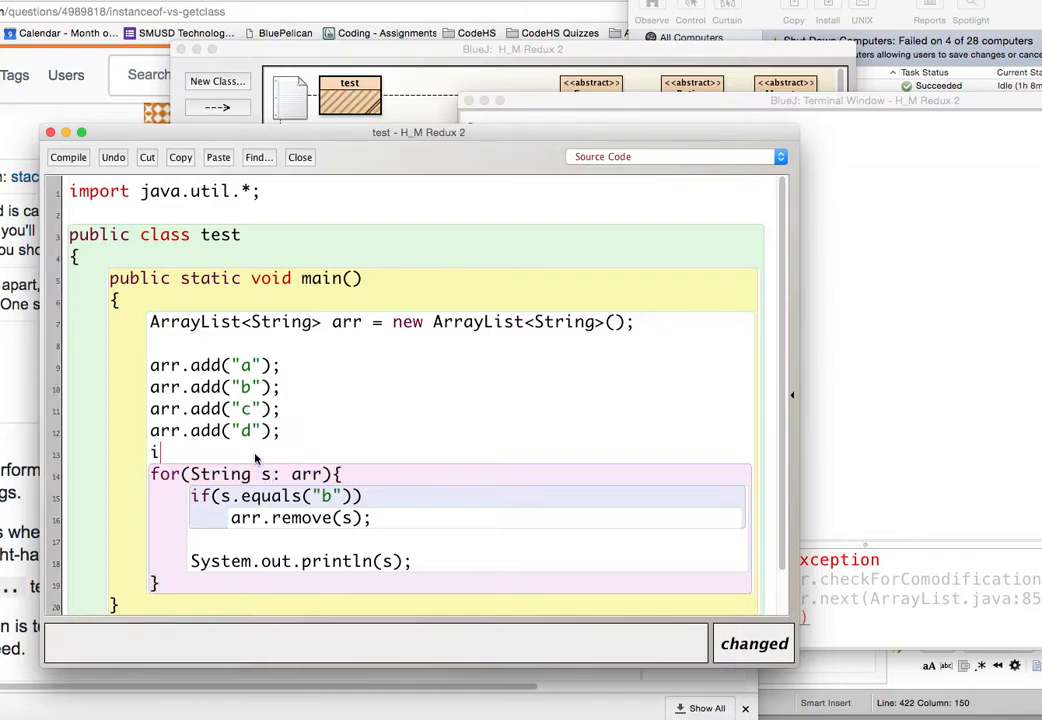
{"action": "type", "text": "=0l"}
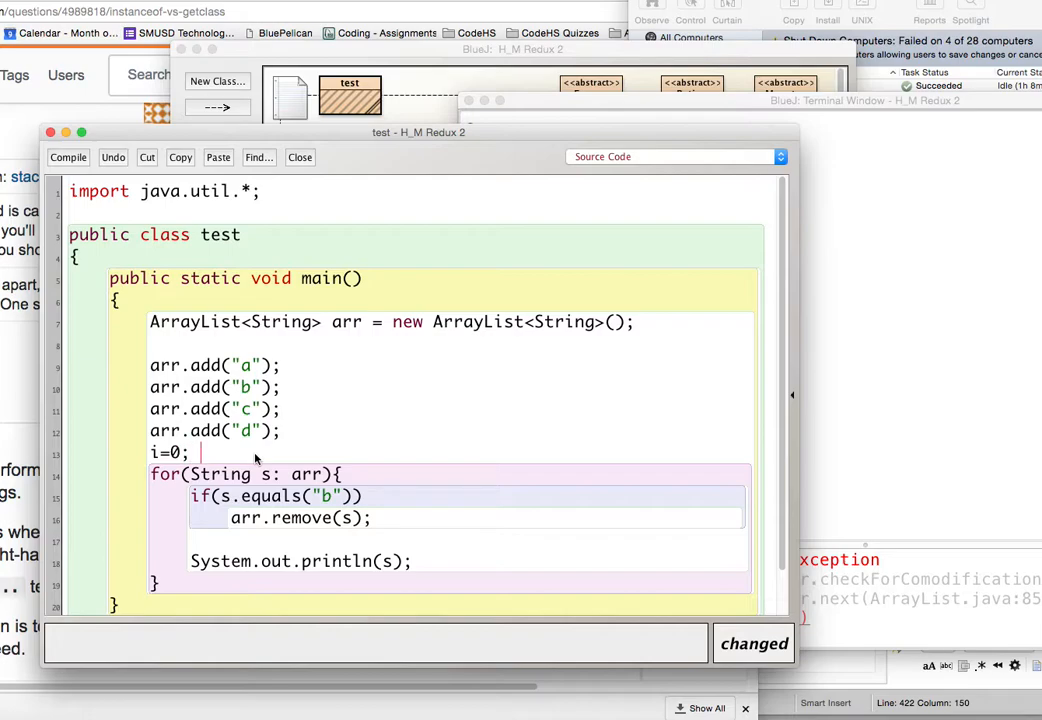
{"action": "type", "text": "i < arr"}
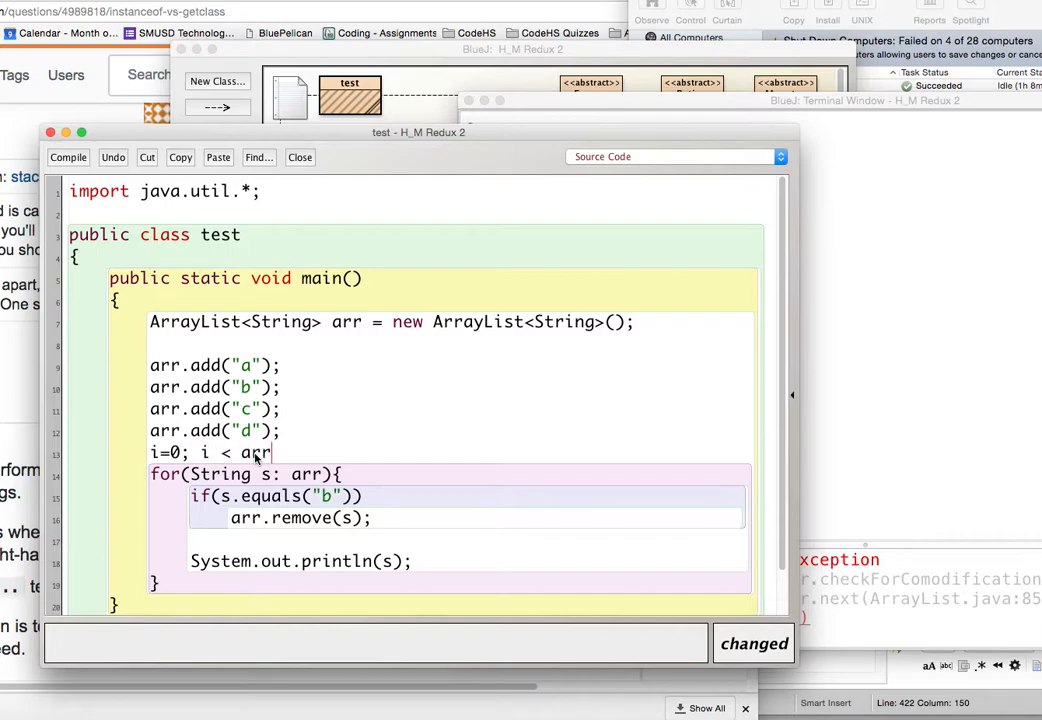
{"action": "type", "text": ".size(); i++"}
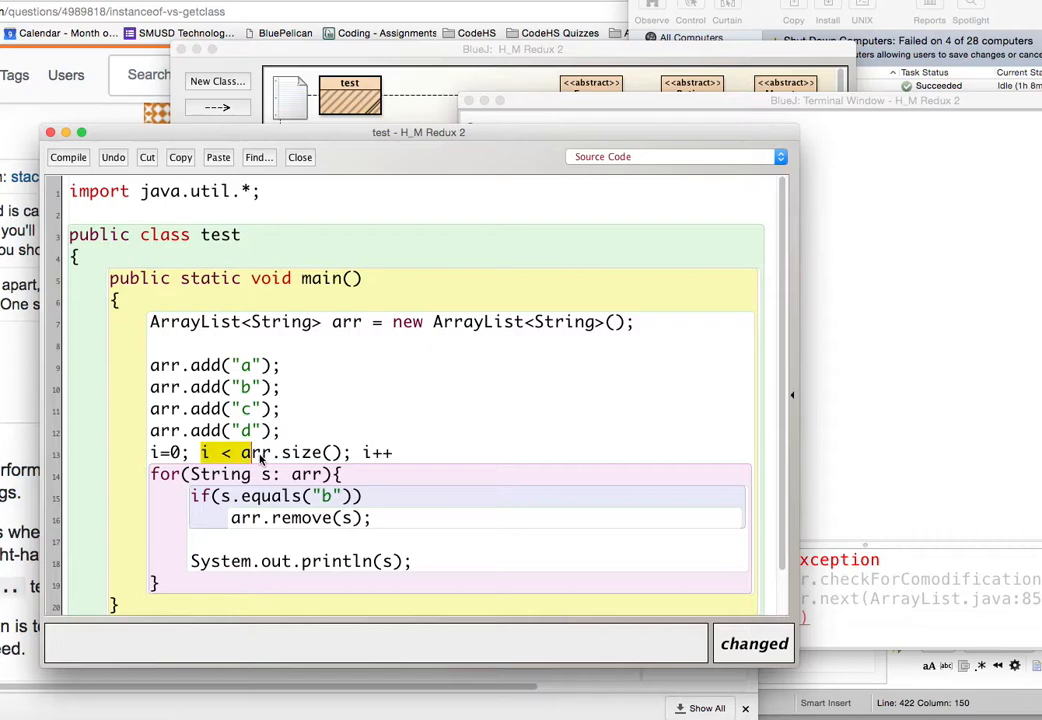
{"action": "left_click", "coordinate": [353, 452]}
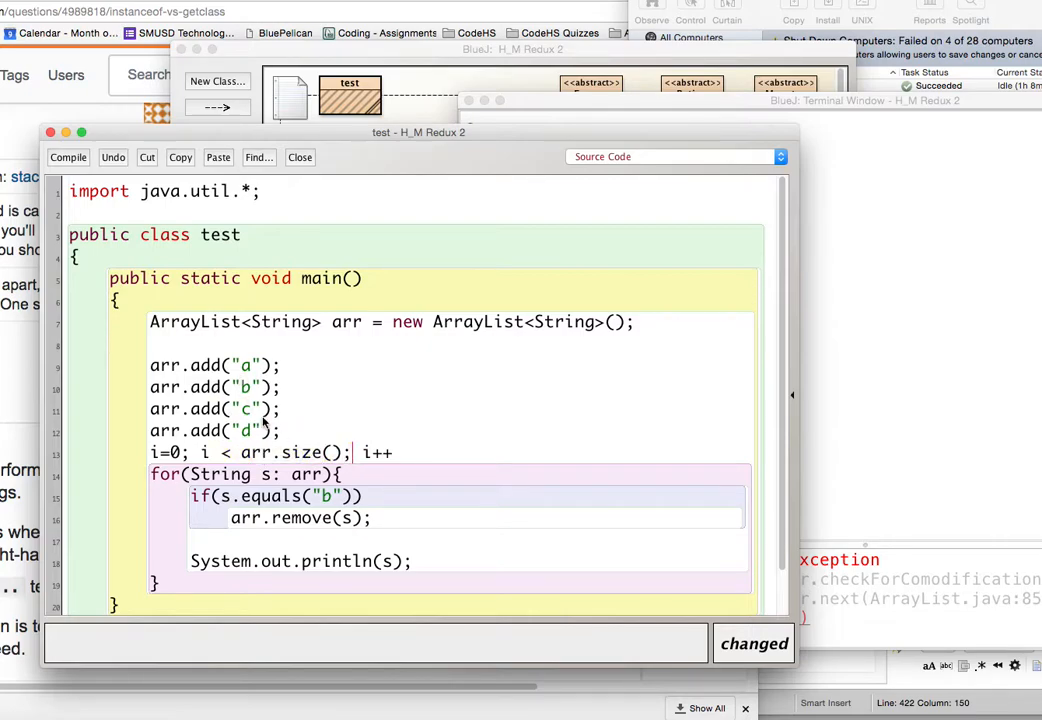
{"action": "mouse_move", "coordinate": [220, 502]}
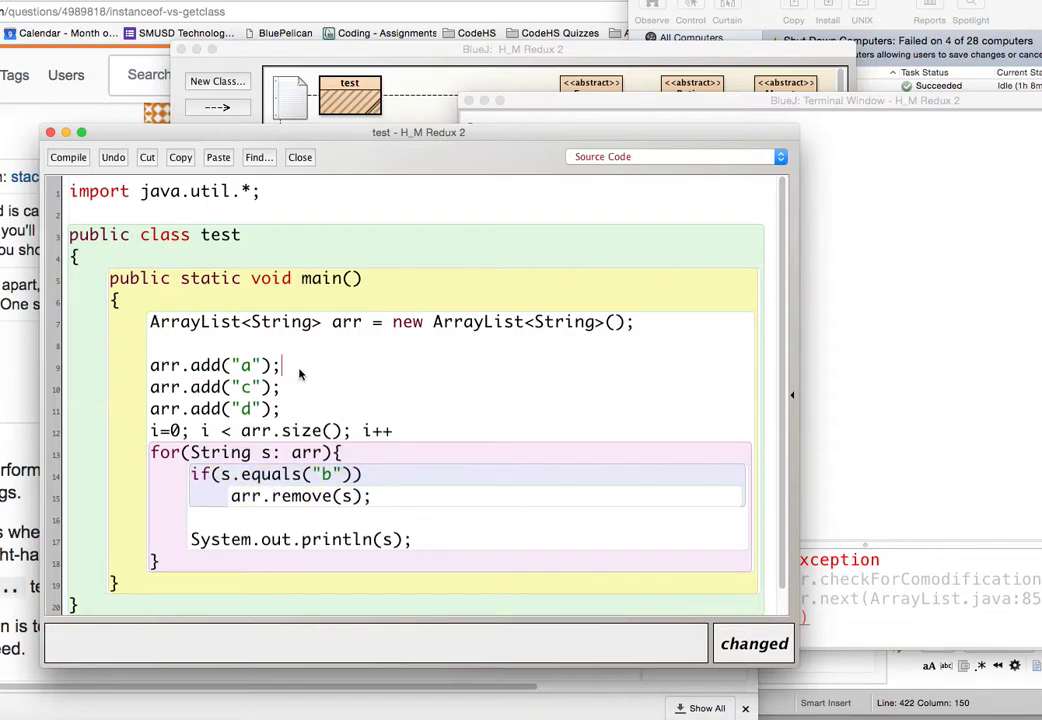
Delete the arr.add("b") line and point out the header's counter, size limit and increment.
{"action": "left_click", "coordinate": [413, 540]}
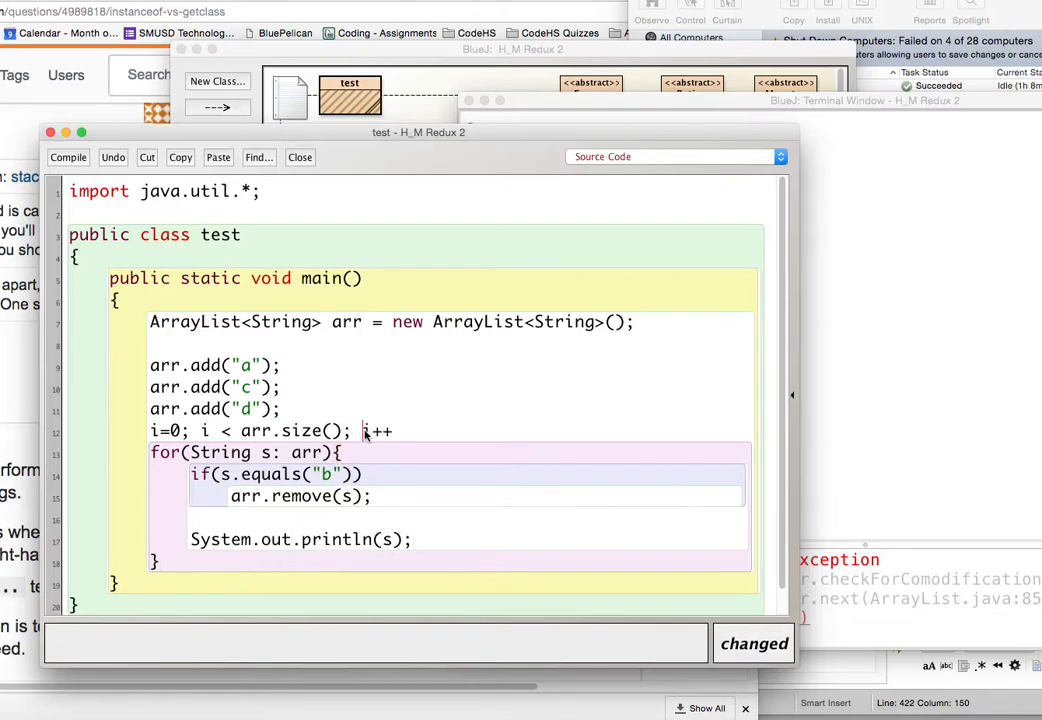
{"action": "double_click", "coordinate": [377, 430]}
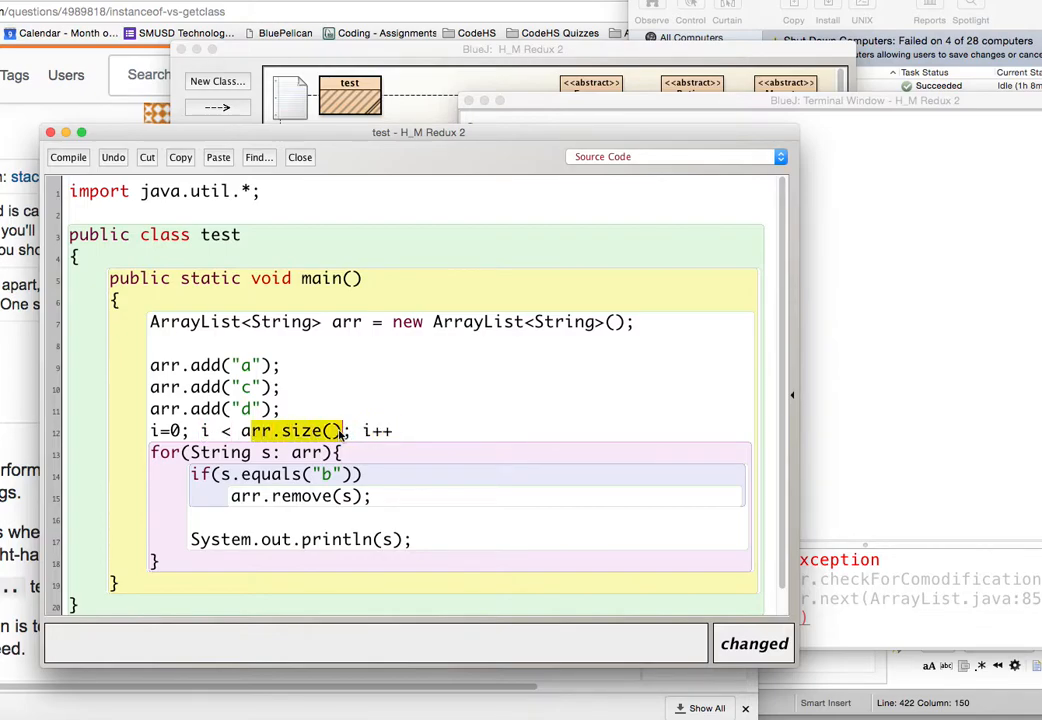
{"action": "left_click", "coordinate": [320, 430]}
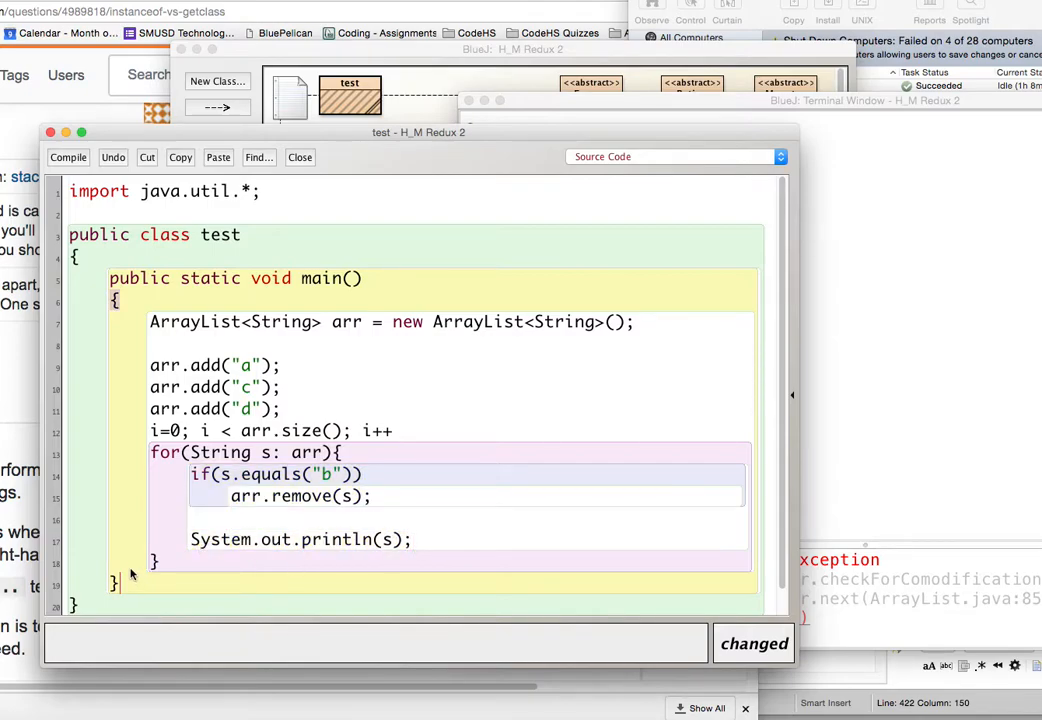
{"action": "double_click", "coordinate": [377, 430]}
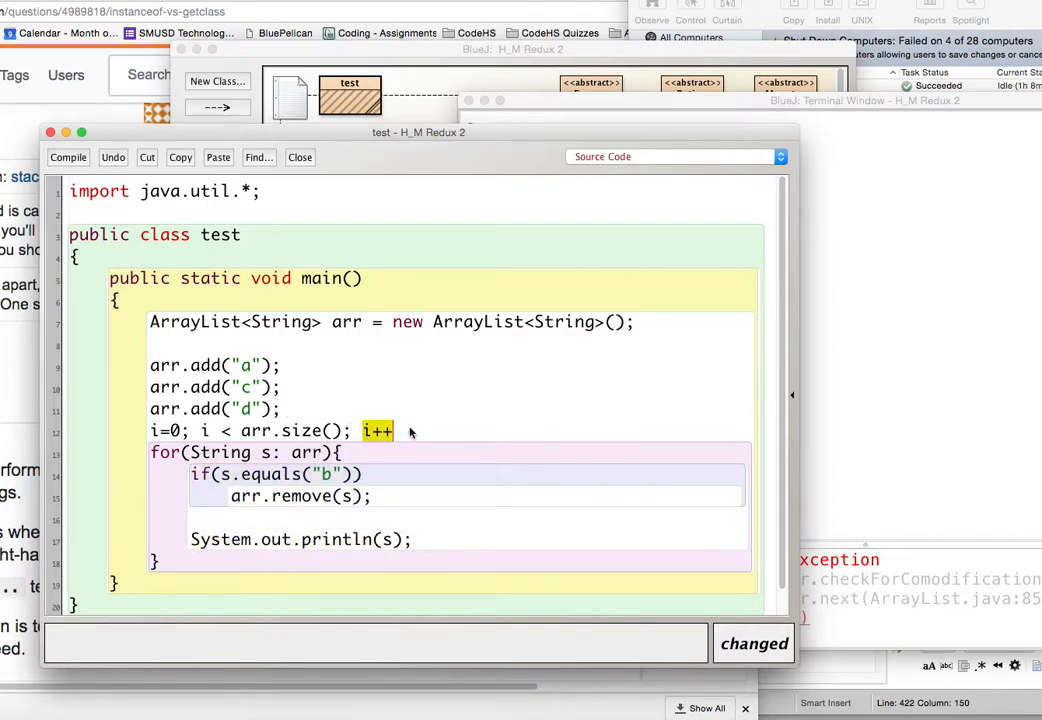
{"action": "left_click", "coordinate": [395, 431]}
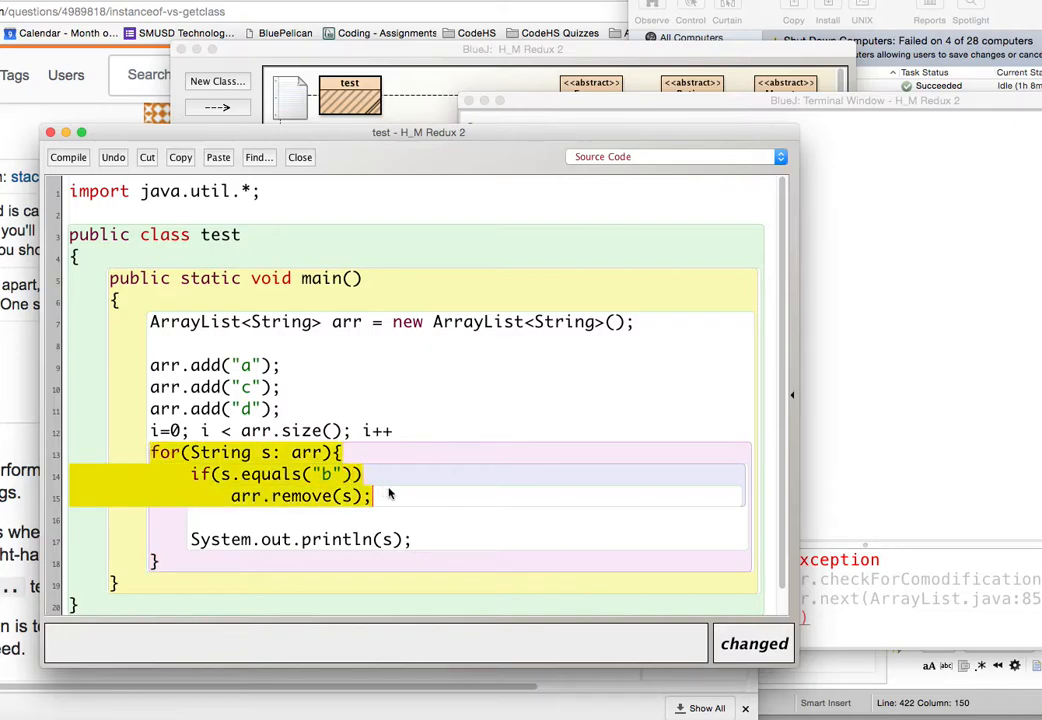
{"action": "left_click", "coordinate": [276, 496]}
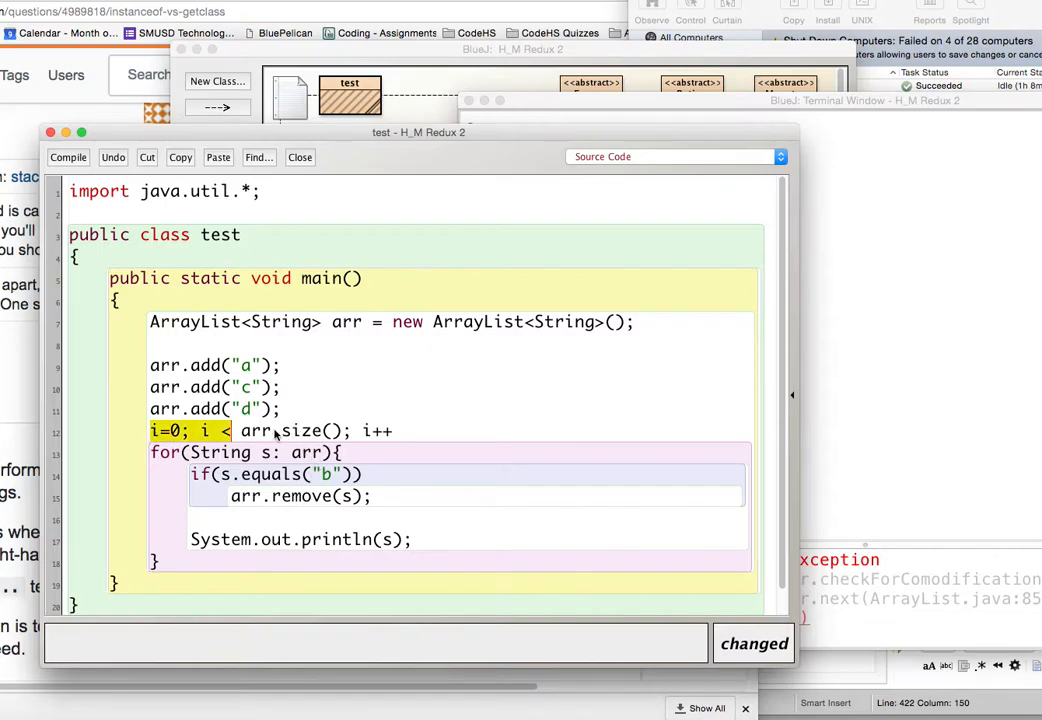
Rewrite the loop header as for(int i = 0; i < arr.size(); i++).
{"action": "key", "text": "Backspace"}
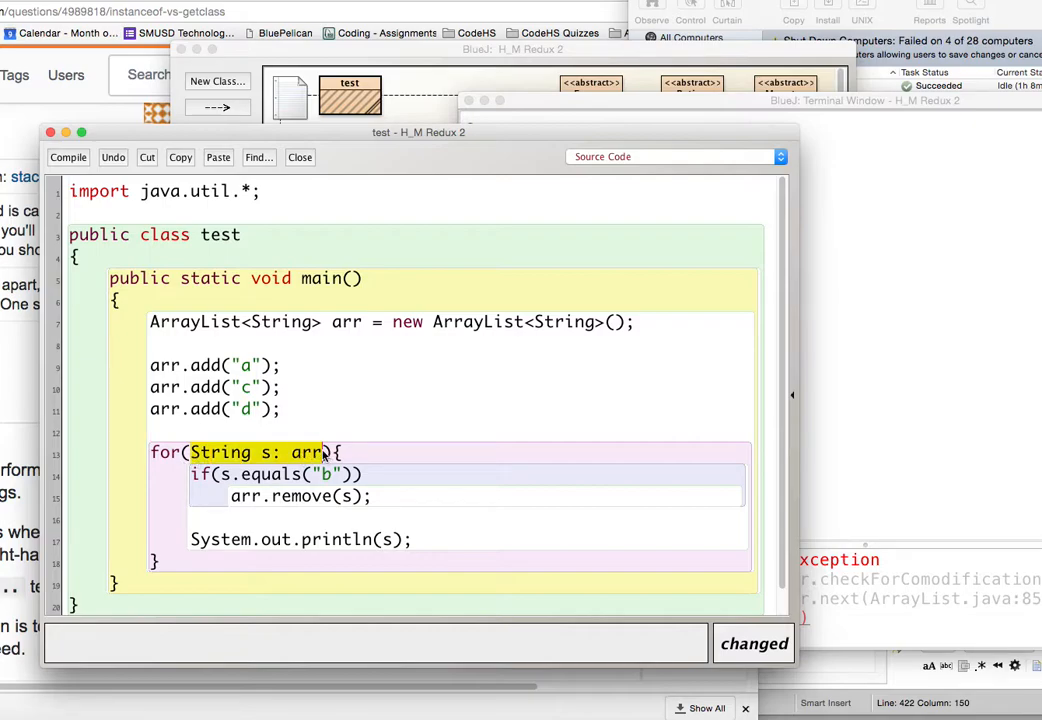
{"action": "type", "text": "v){"}
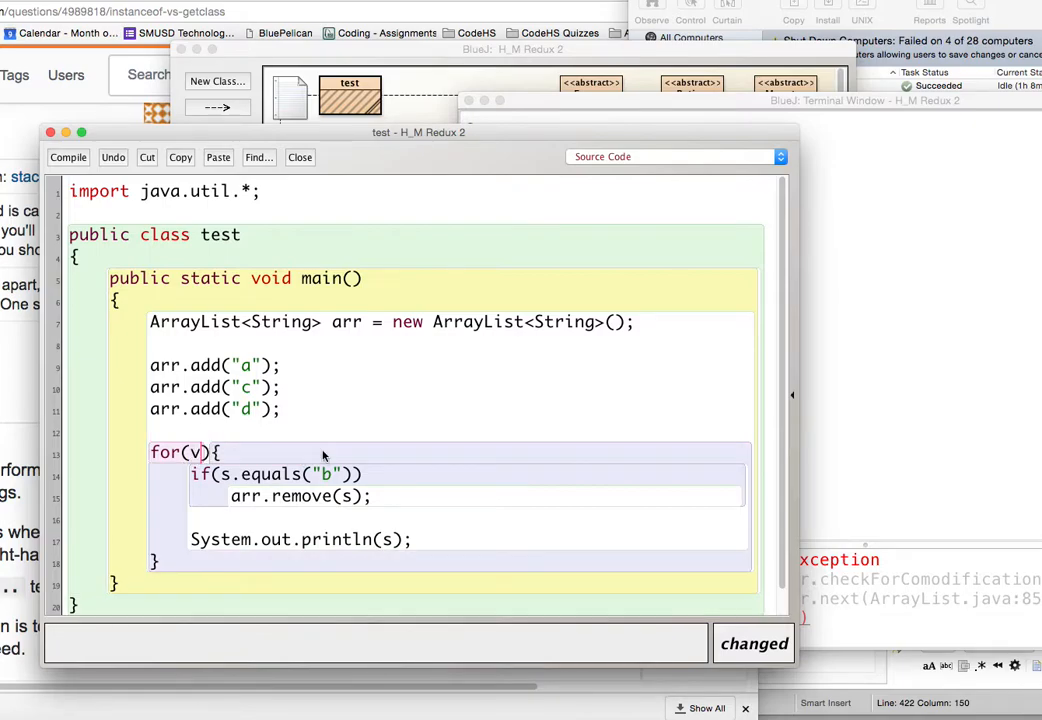
{"action": "type", "text": "int i ="}
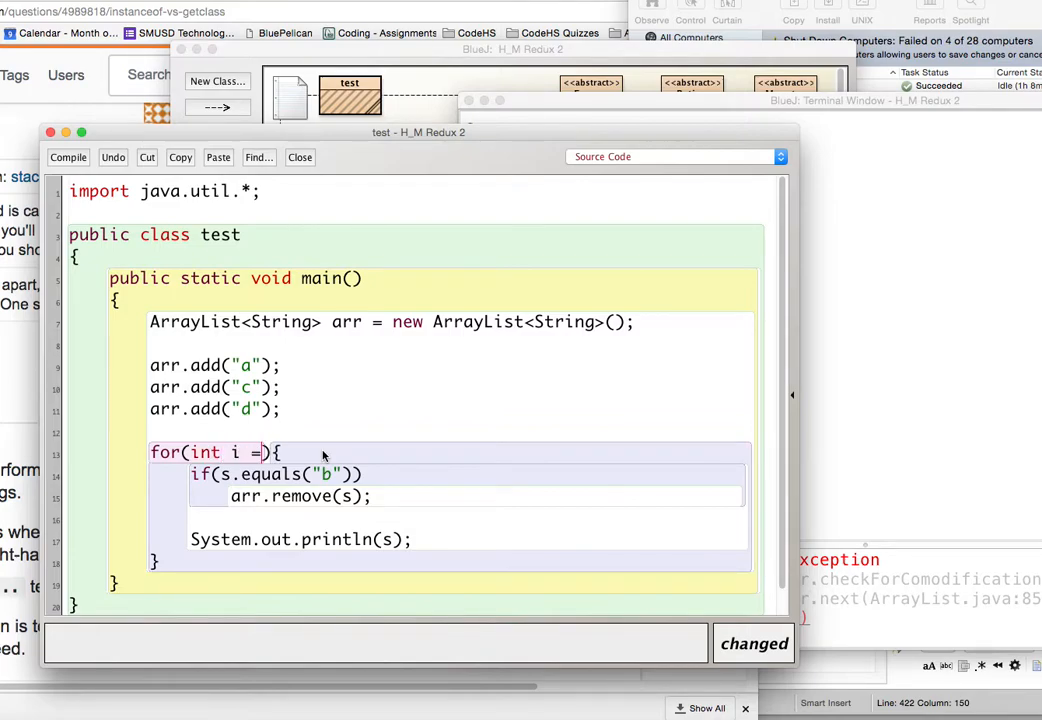
{"action": "type", "text": "0; i <"}
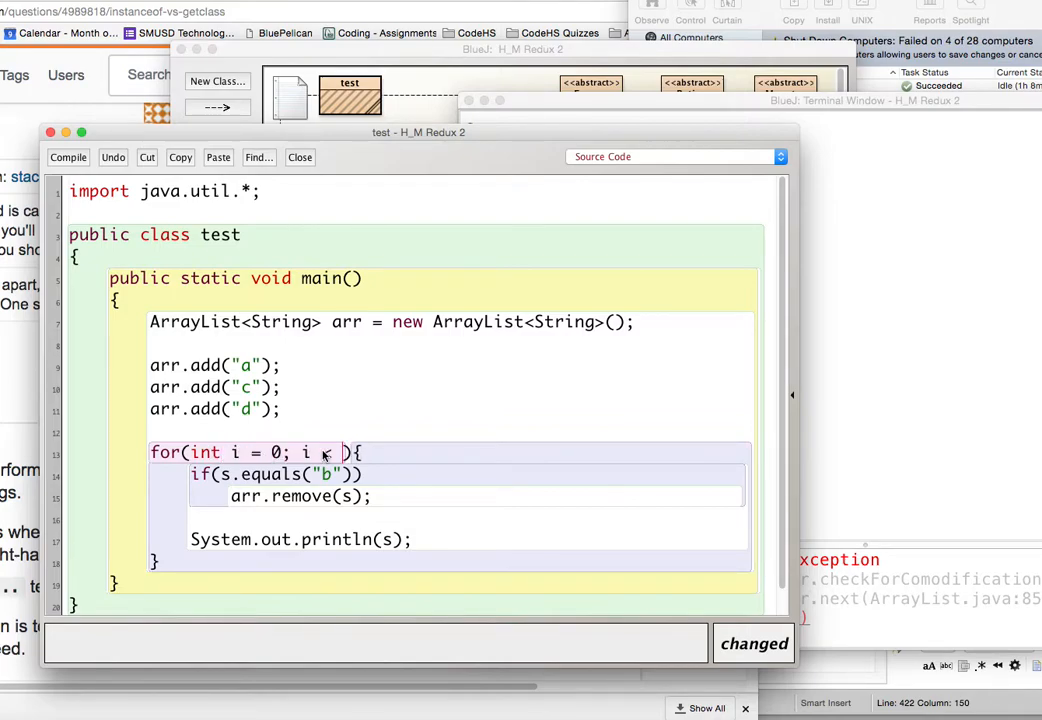
{"action": "type", "text": "arr.size()"}
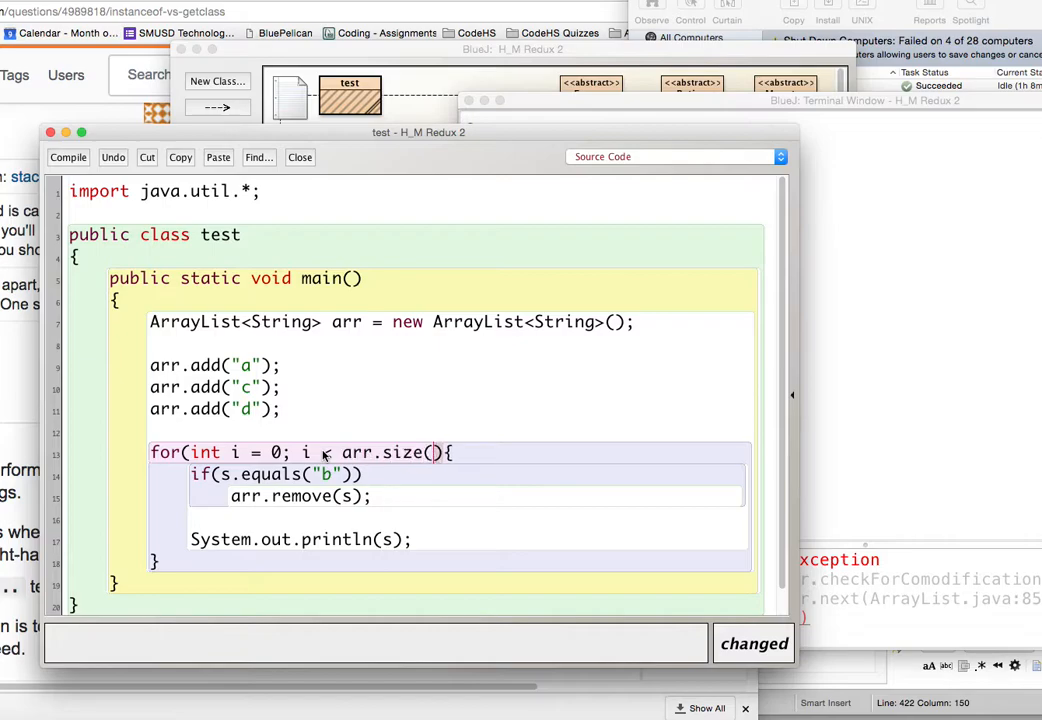
{"action": "type", "text": "; i++)"}
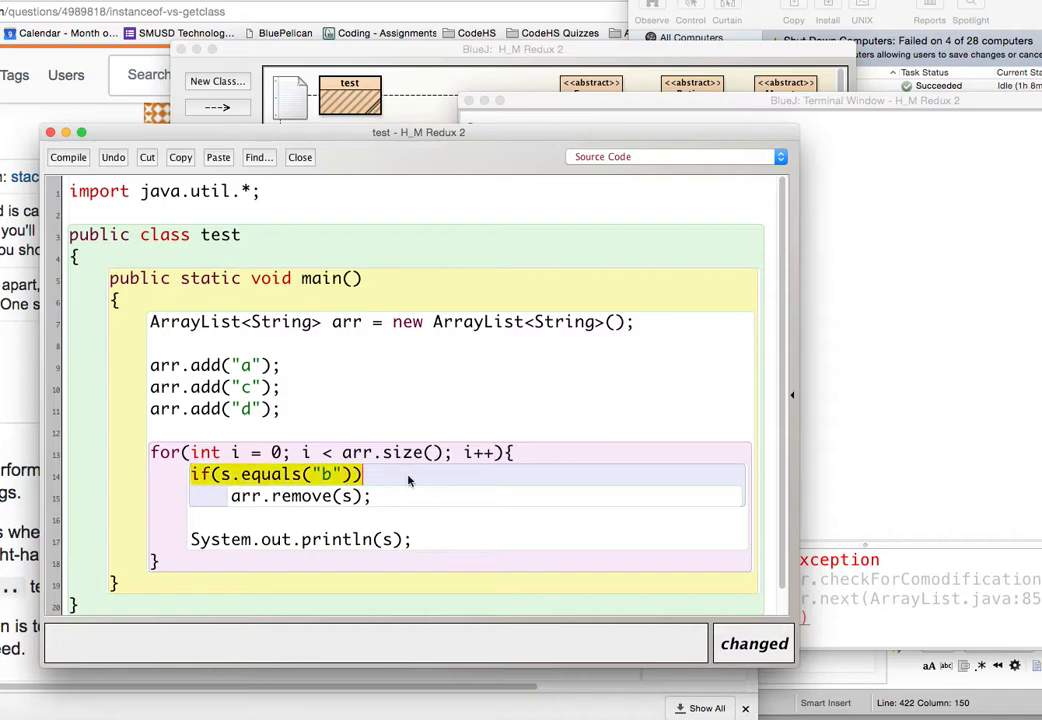
Add i--; right after the arr.remove(s) statement.
{"action": "left_click", "coordinate": [300, 496]}
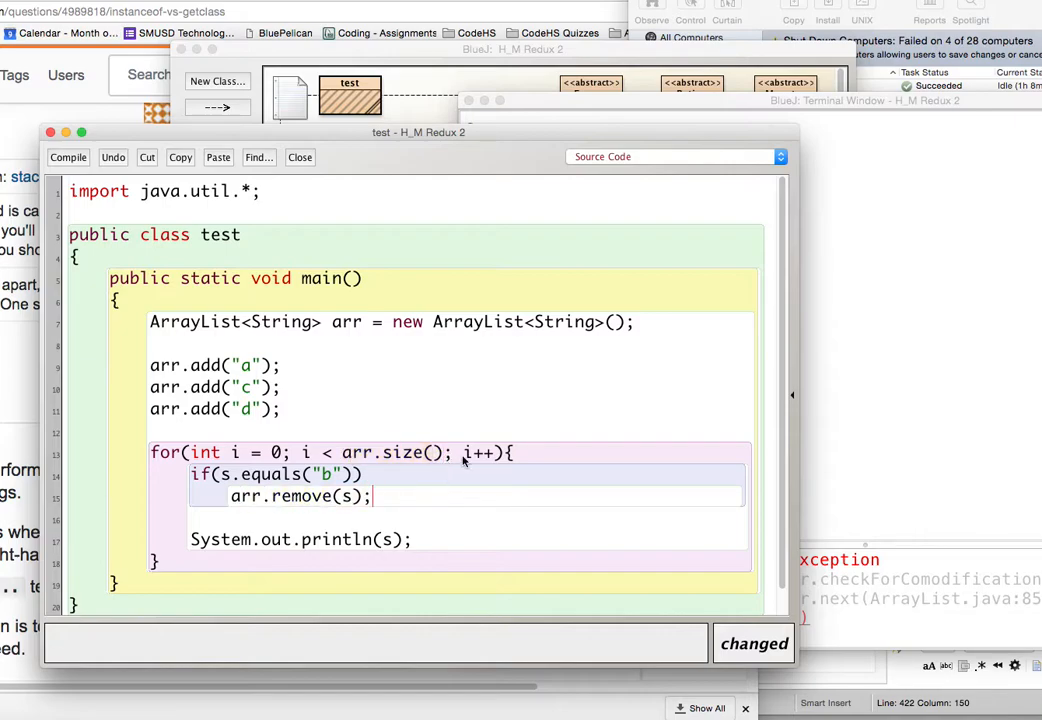
{"action": "mouse_move", "coordinate": [423, 502]}
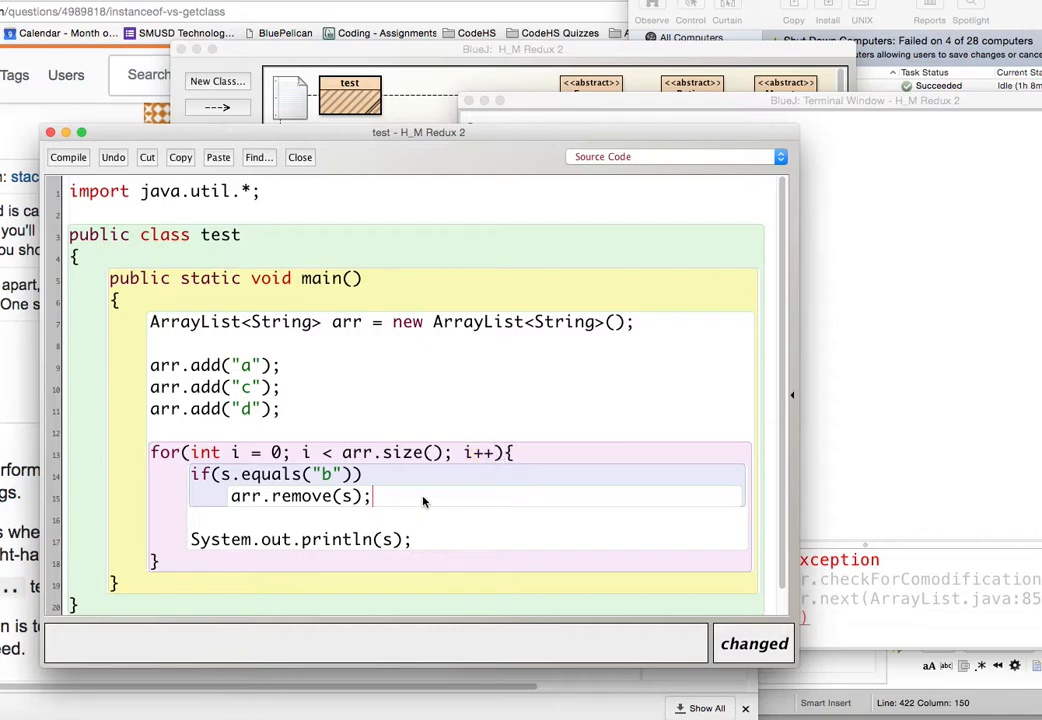
{"action": "type", "text": "i++"}
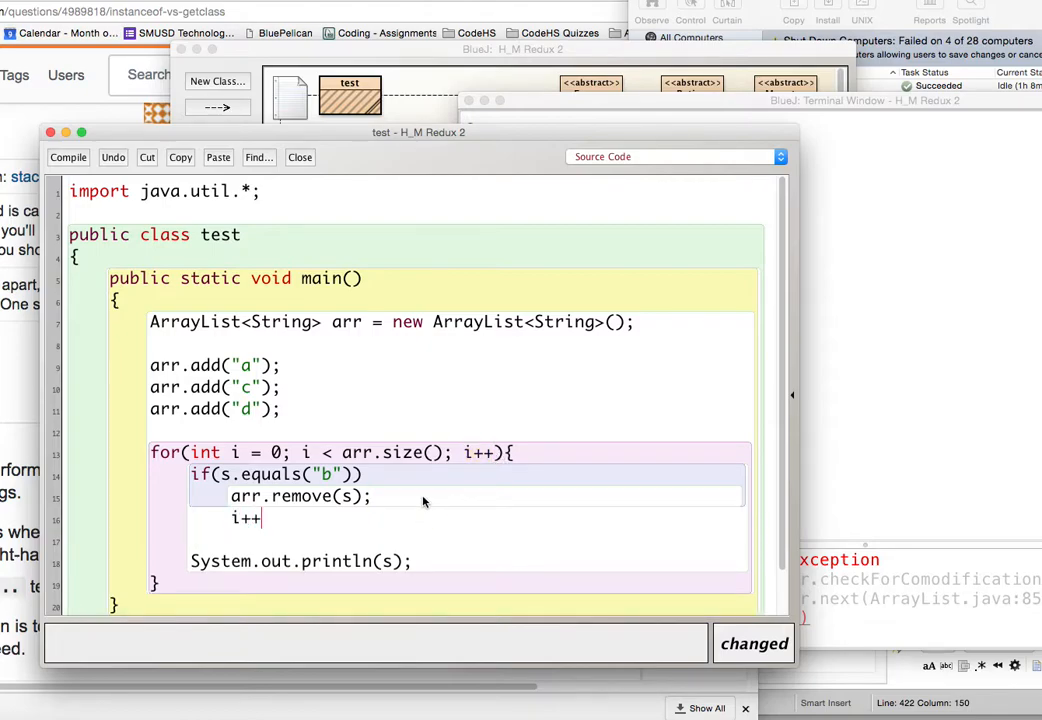
{"action": "type", "text": "--"}
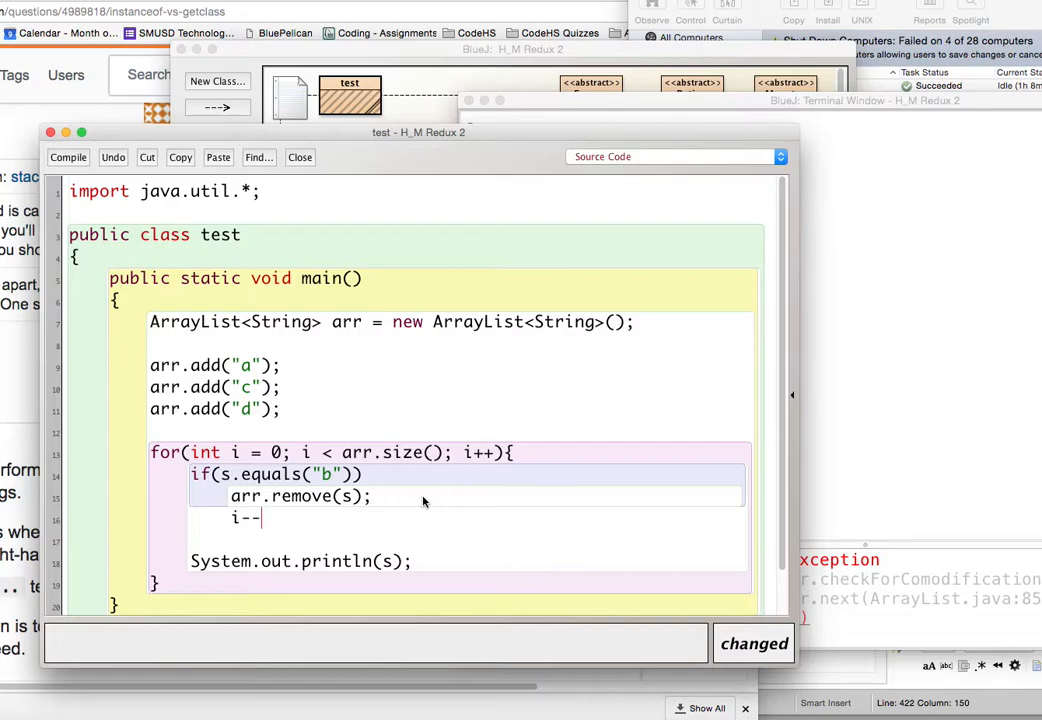
{"action": "type", "text": ";"}
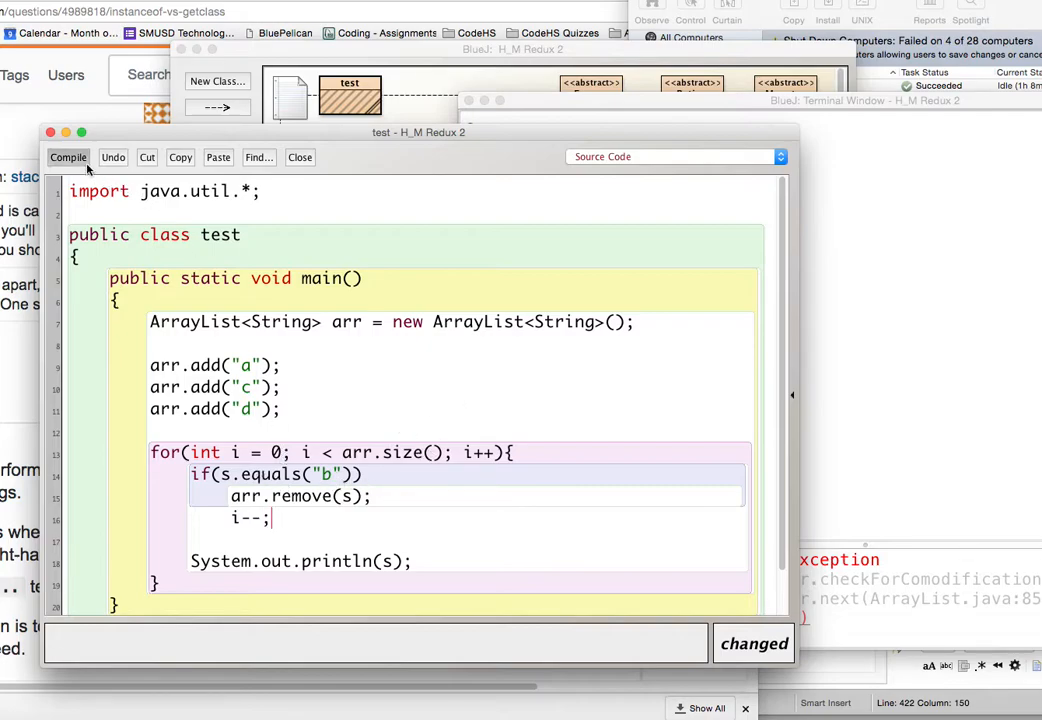
Compile and replace the unresolved s references with arr.get(i).
{"action": "left_click", "coordinate": [68, 157]}
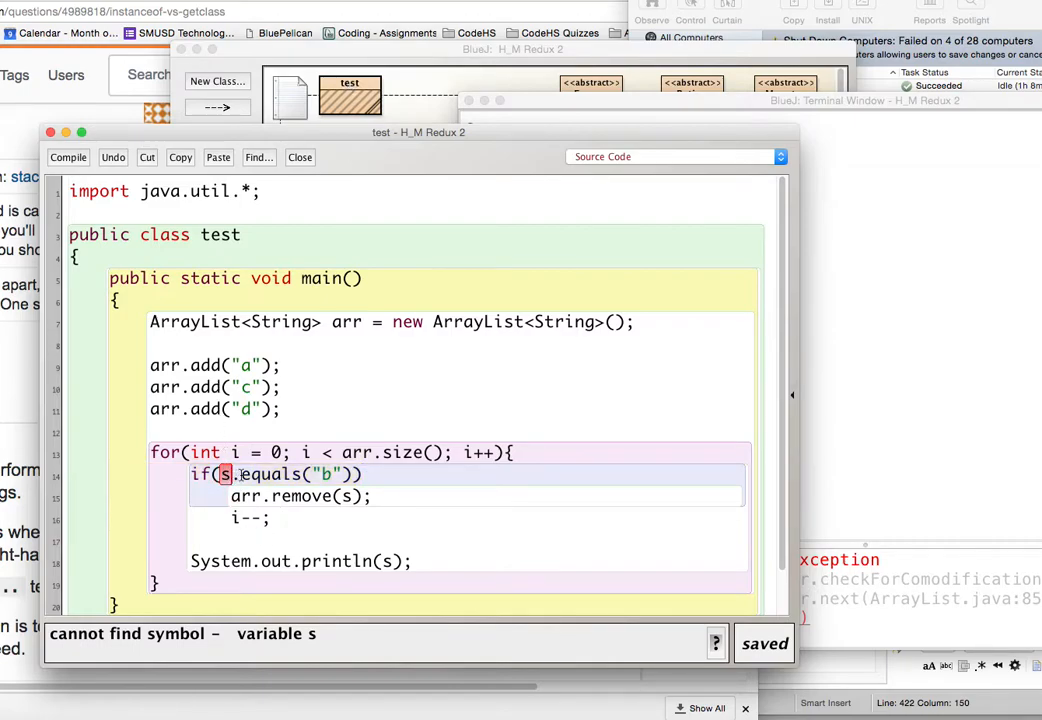
{"action": "type", "text": "a"}
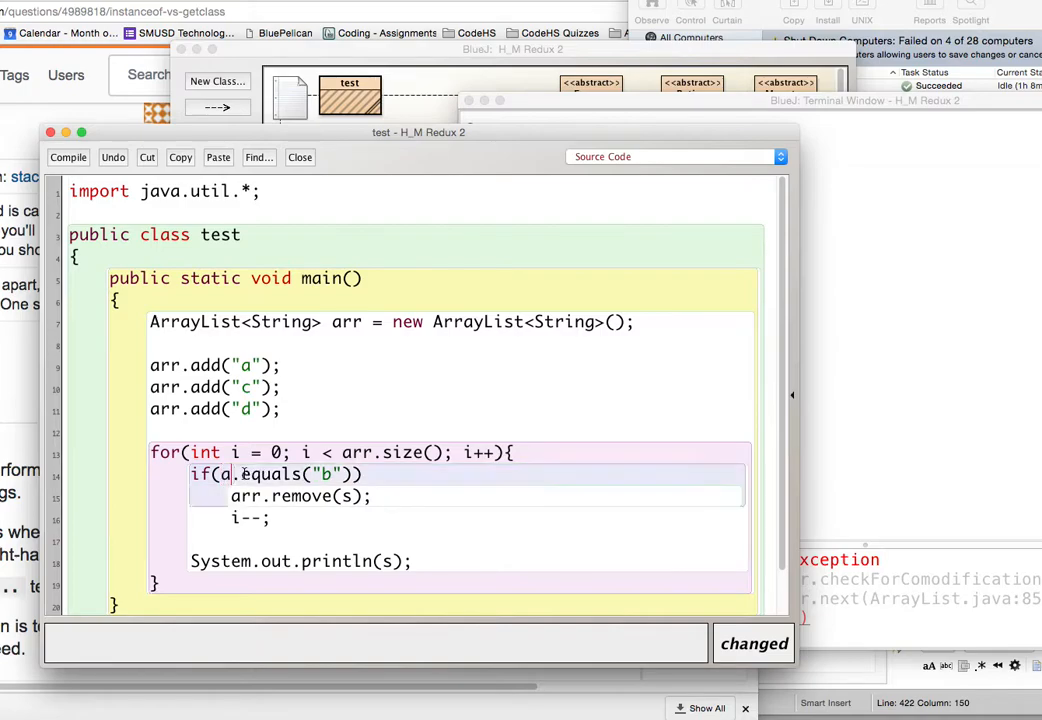
{"action": "type", "text": "arr.get(i)"}
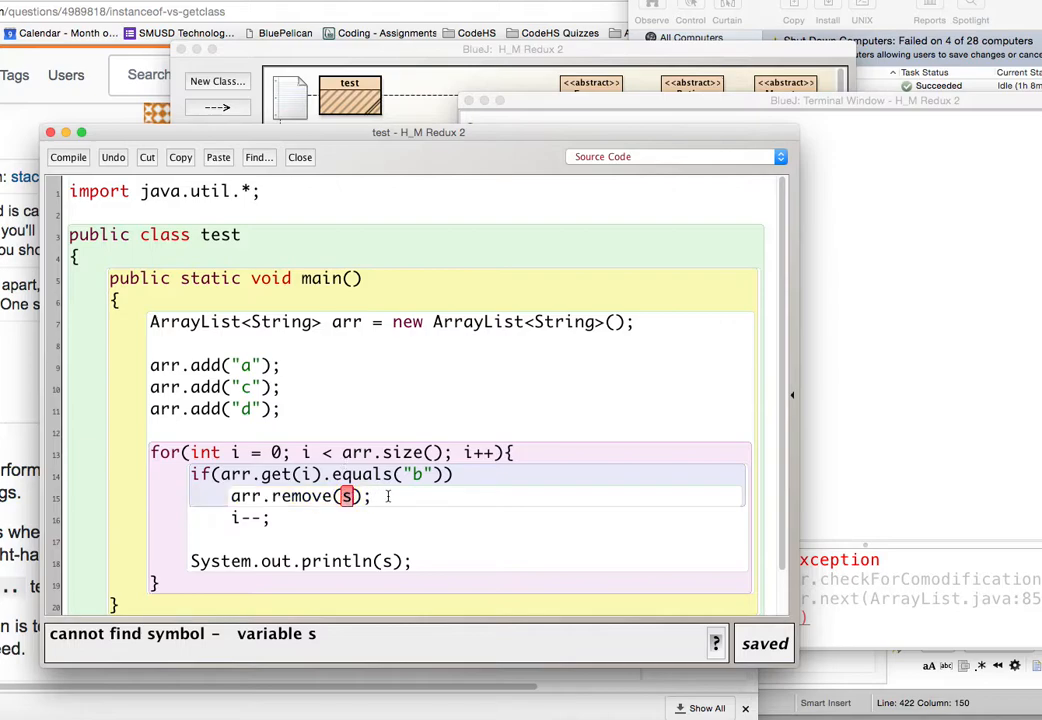
{"action": "type", "text": "arr."}
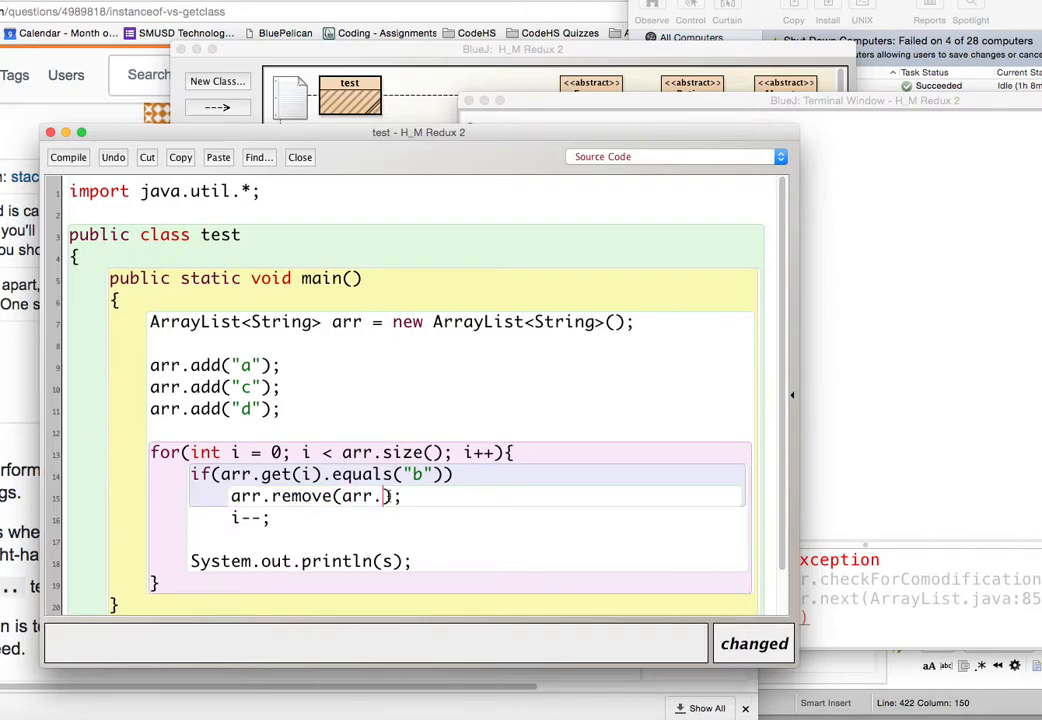
{"action": "type", "text": "get(i"}
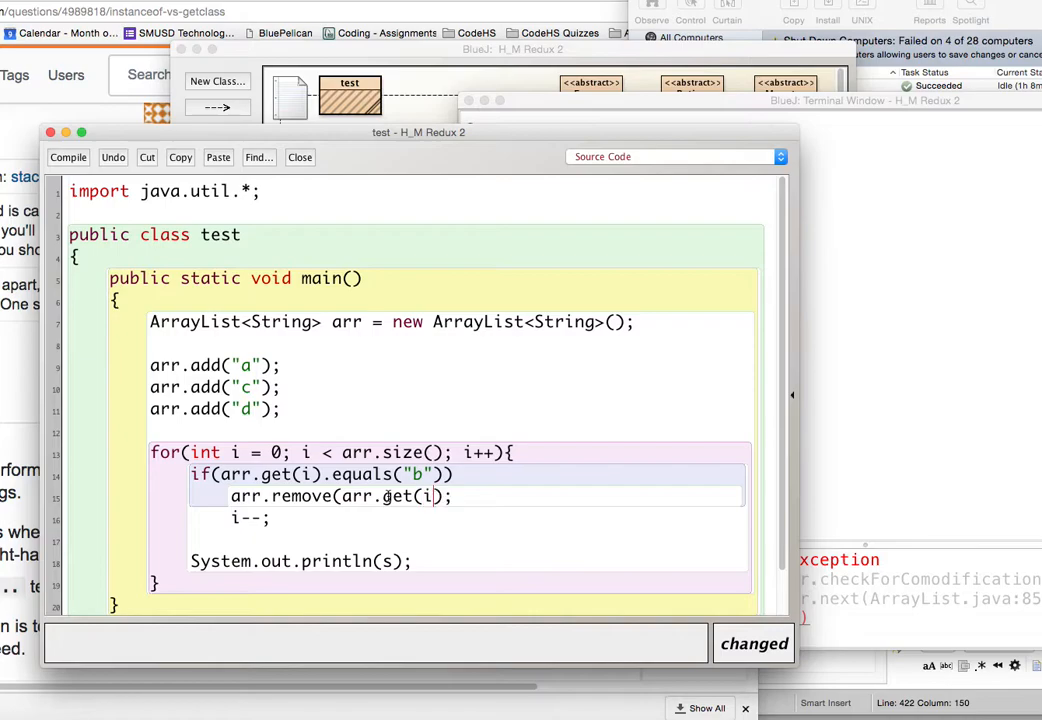
Recompile from the class menu and run main, printing a, c, d.
{"action": "right_click", "coordinate": [350, 95]}
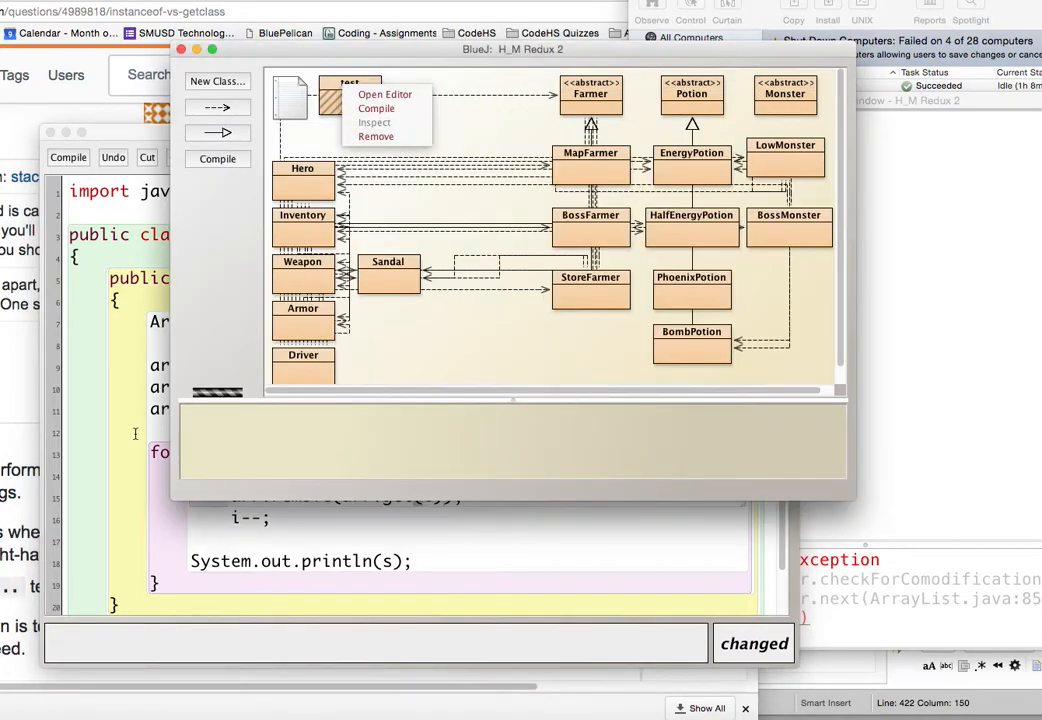
{"action": "left_click", "coordinate": [385, 93]}
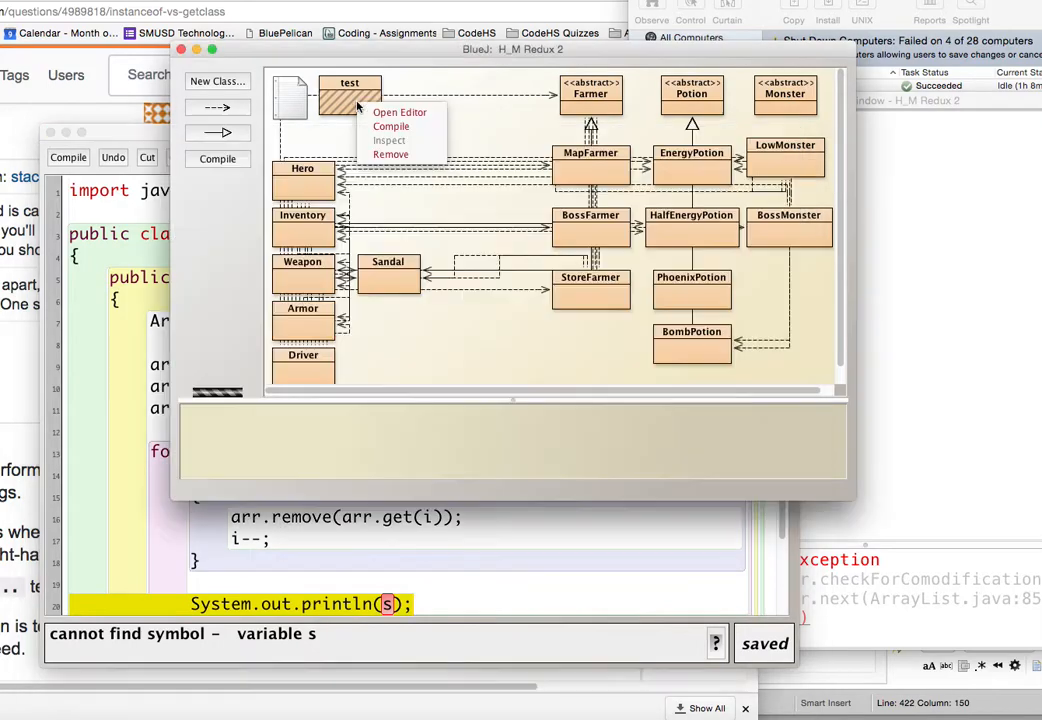
{"action": "left_click", "coordinate": [399, 112]}
{"action": "type", "text": "arr.get(i"}
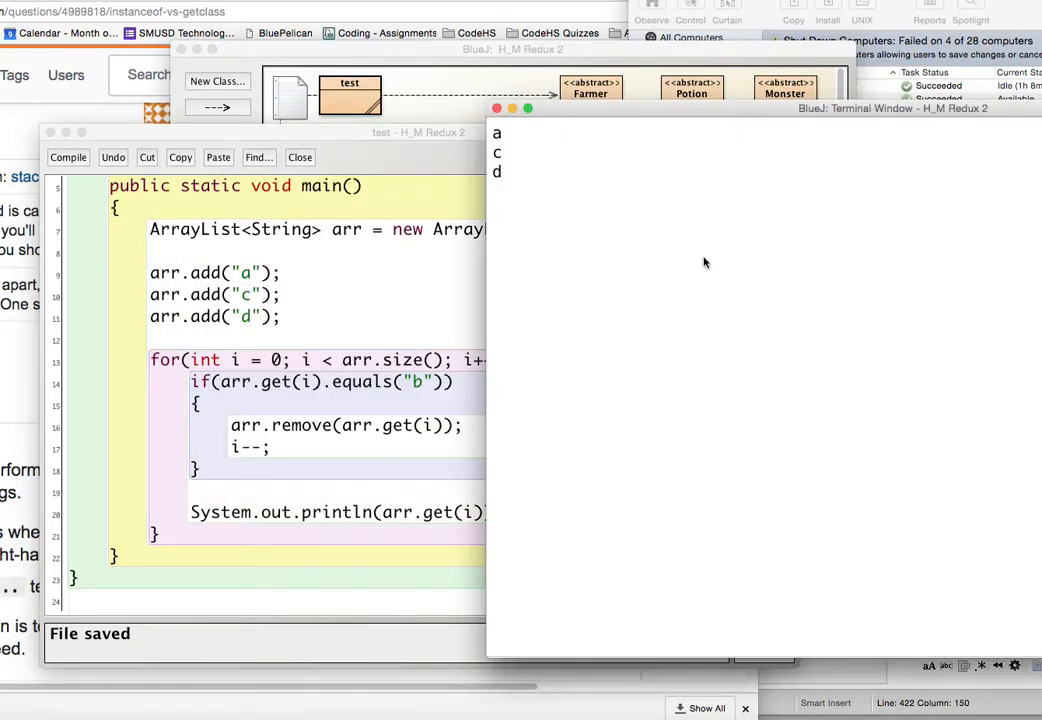
{"action": "mouse_move", "coordinate": [557, 120]}
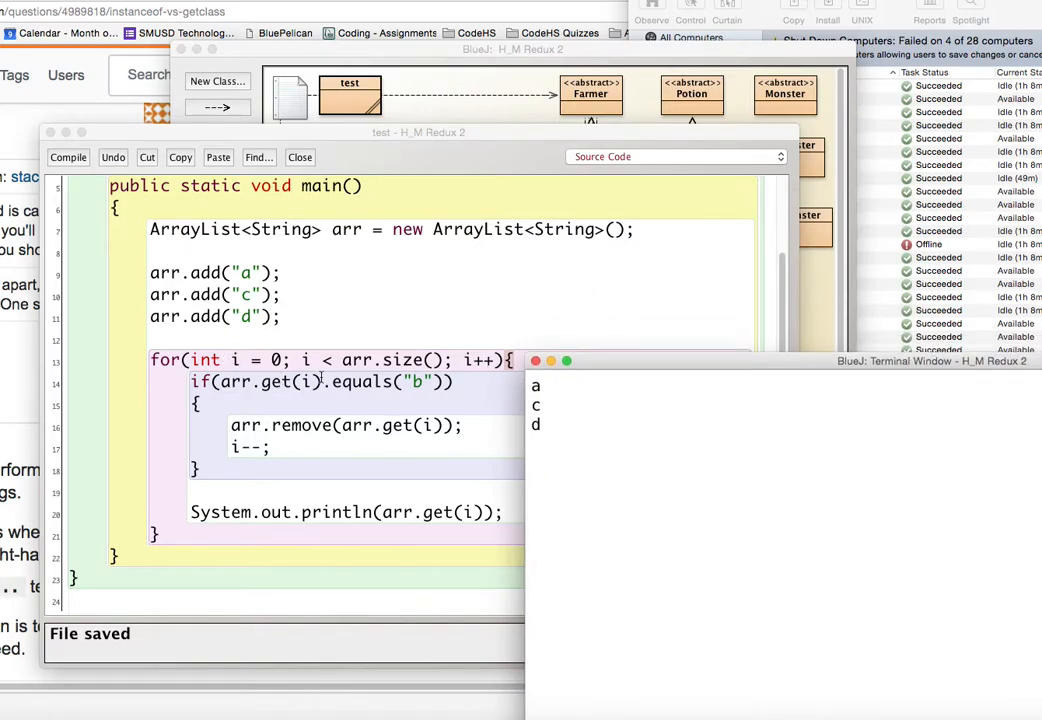
{"action": "mouse_move", "coordinate": [454, 521]}
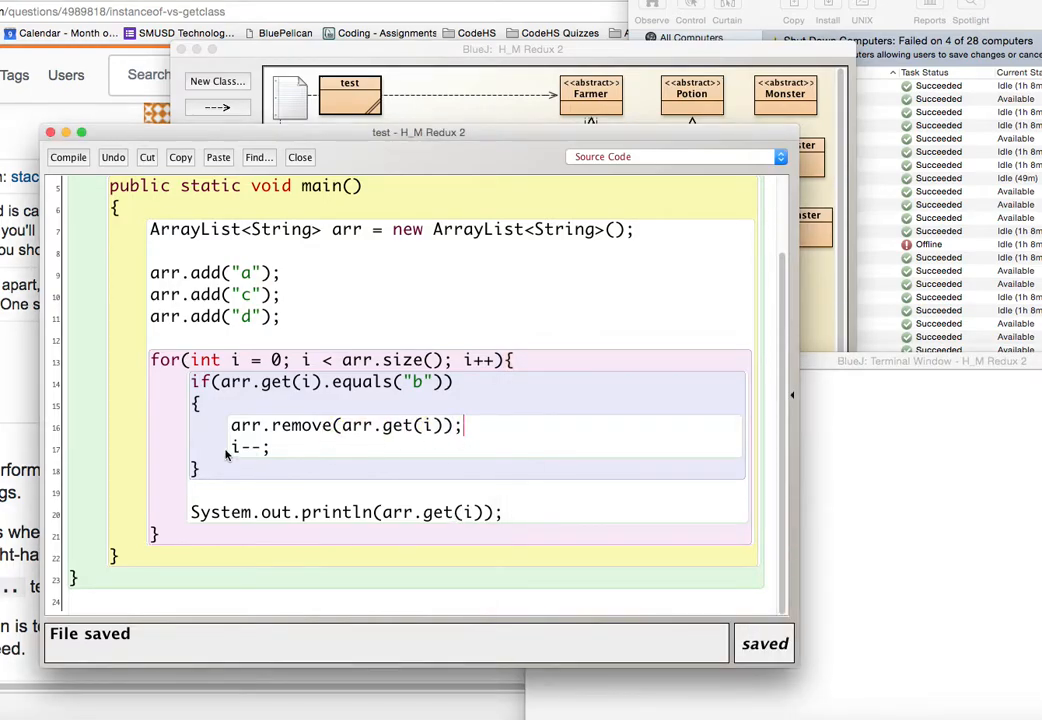
{"action": "double_click", "coordinate": [250, 448]}
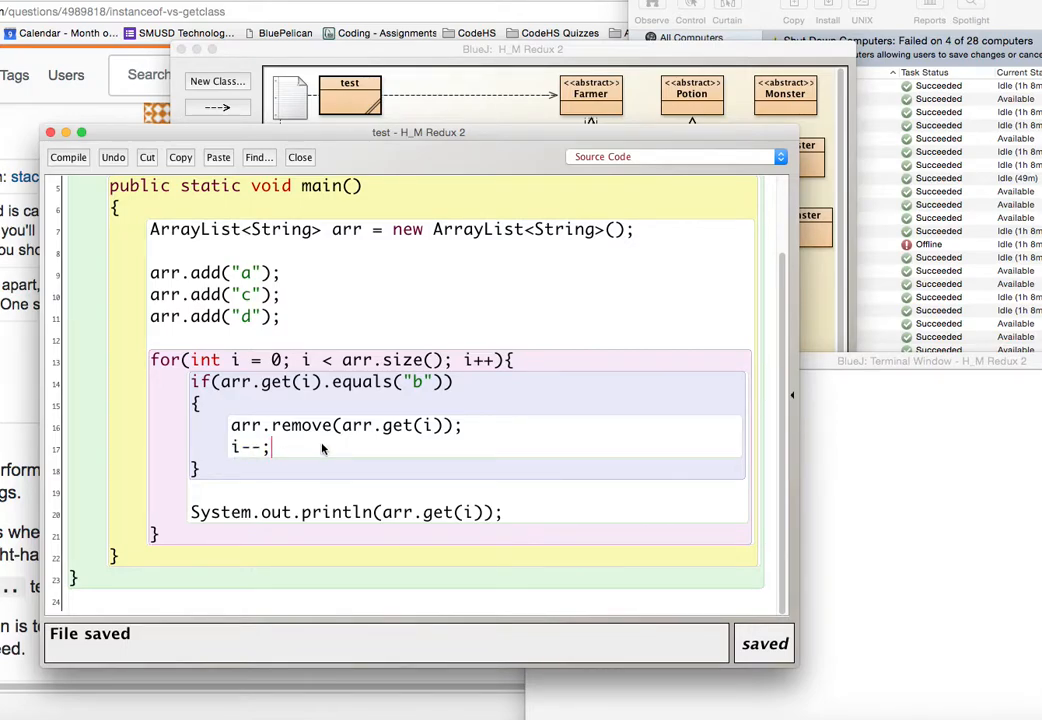
{"action": "mouse_move", "coordinate": [208, 322]}
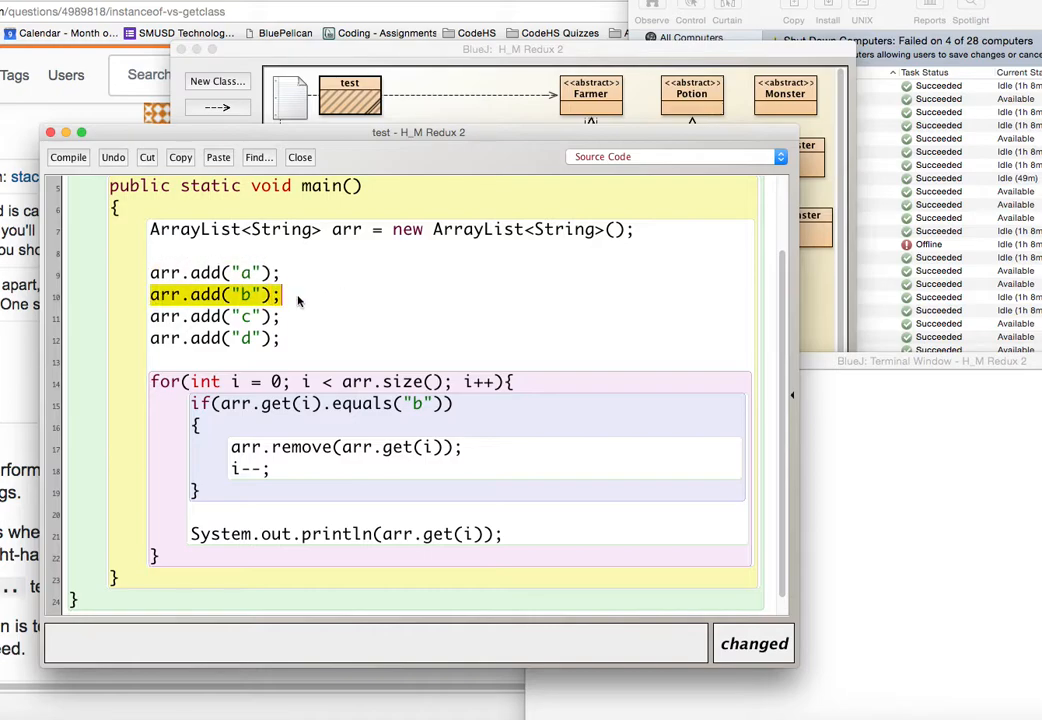
{"action": "key", "text": "Delete"}
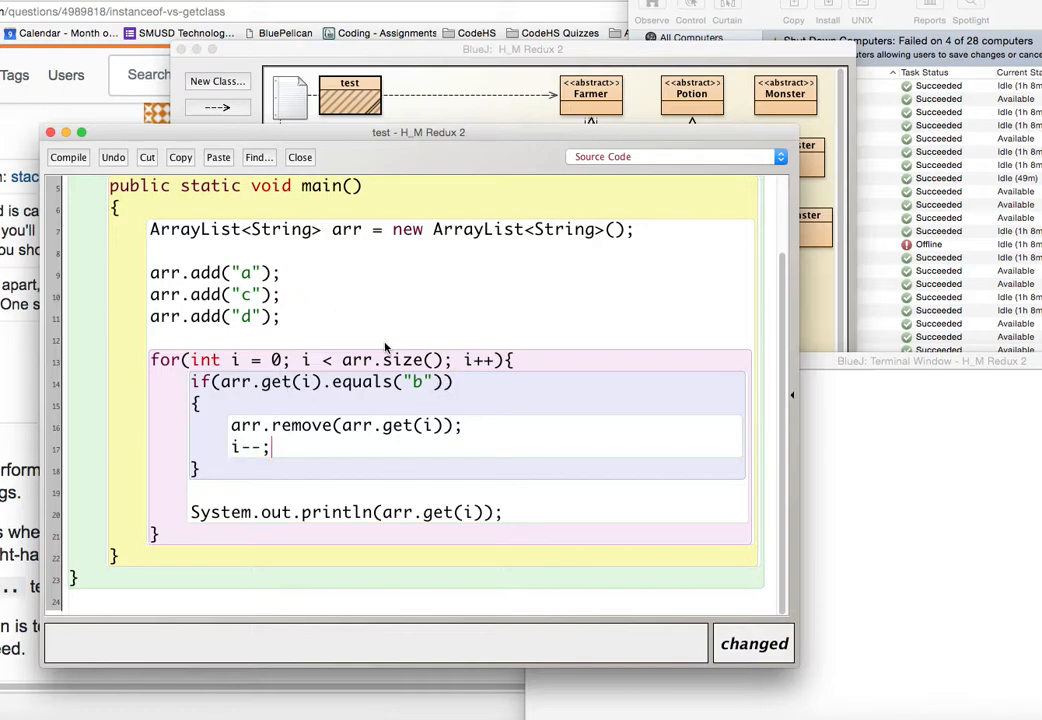
{"action": "double_click", "coordinate": [245, 316]}
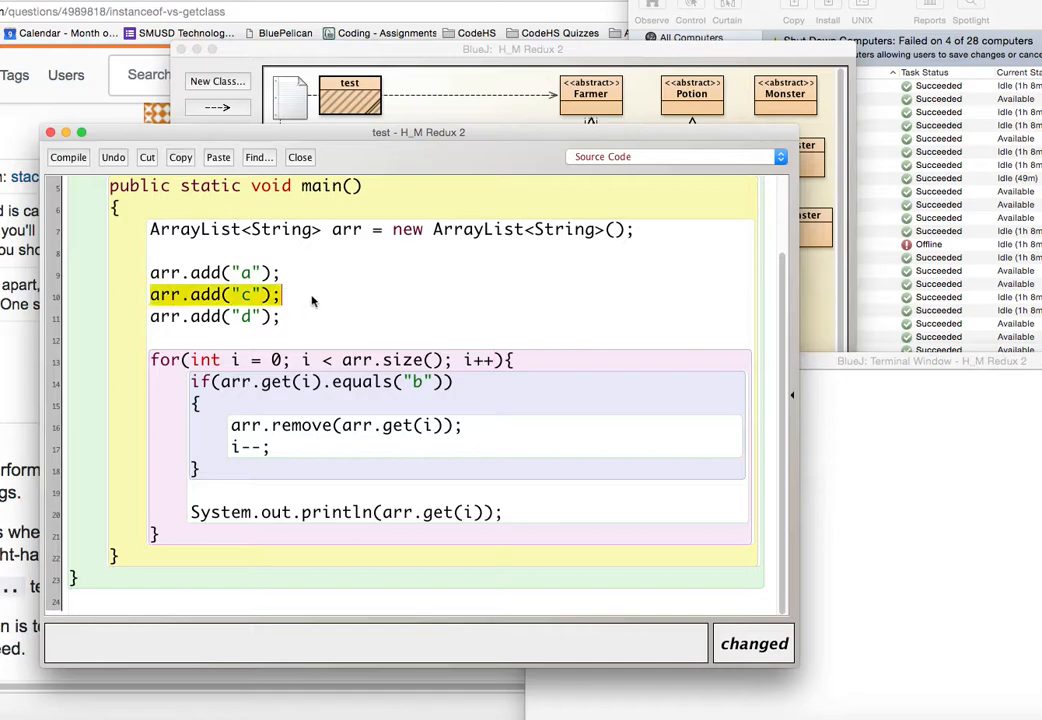
{"action": "left_click", "coordinate": [284, 294]}
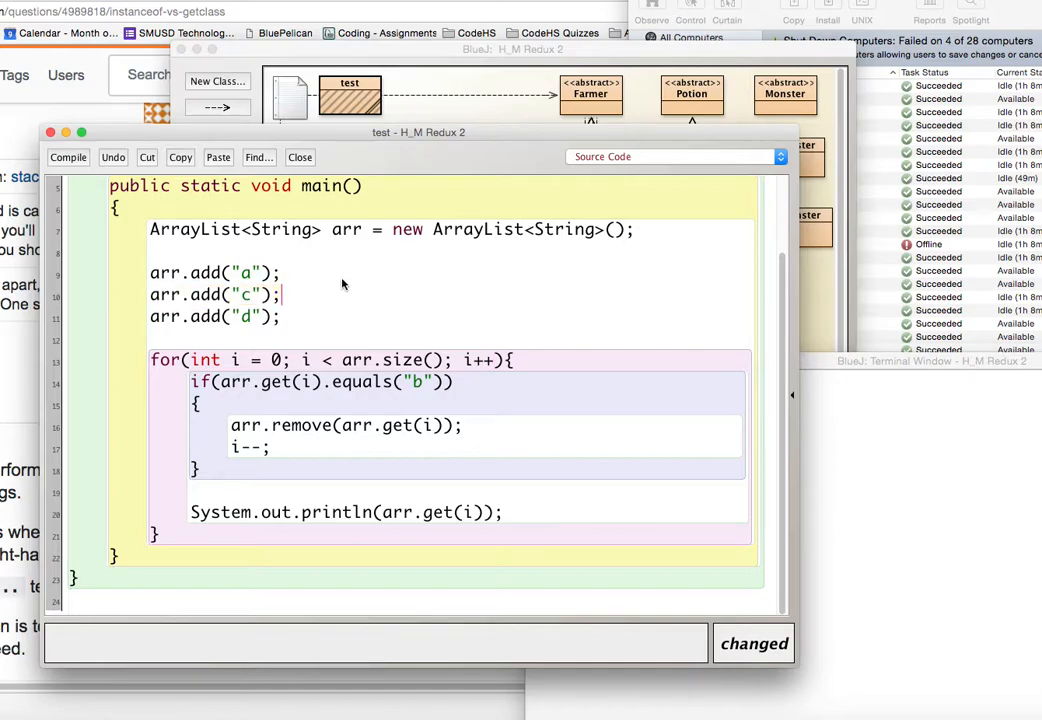